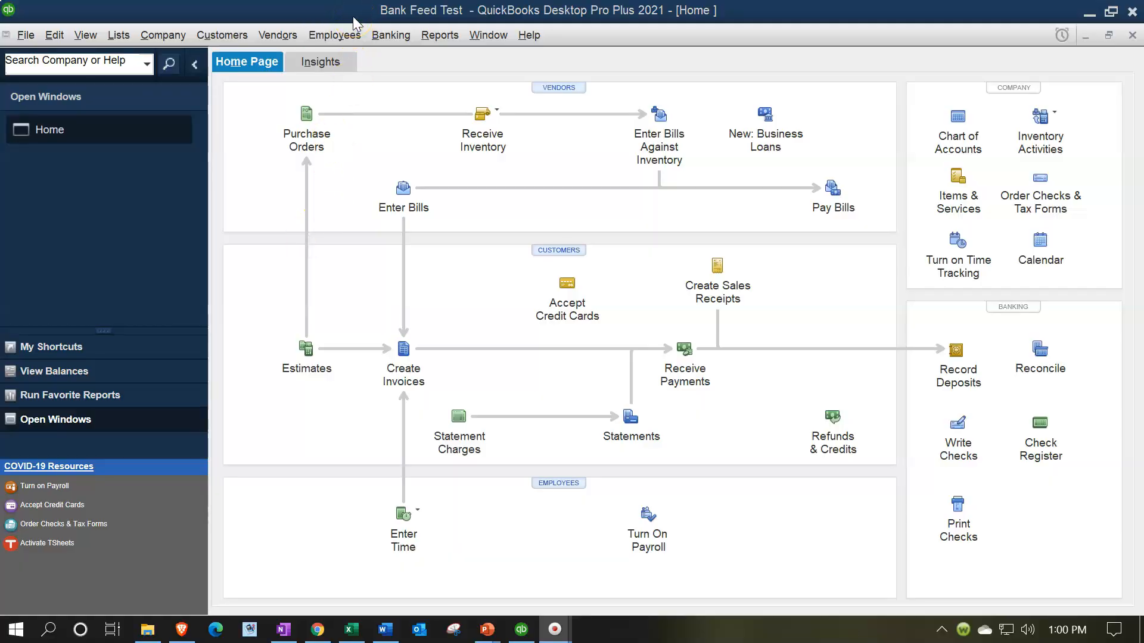
mouse_move(368, 333)
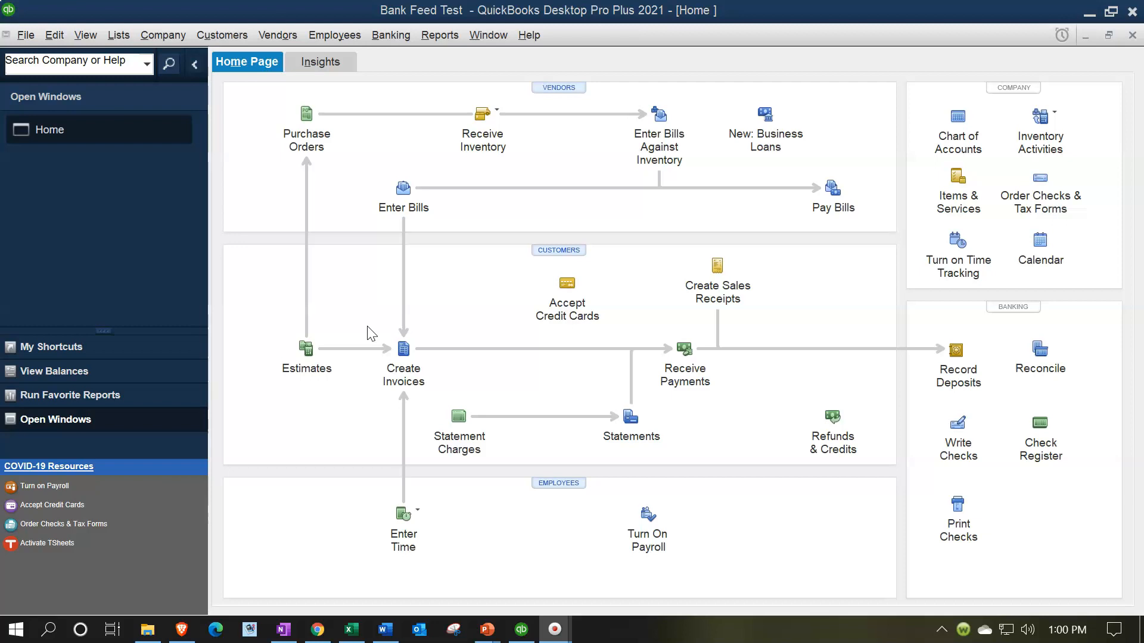
mouse_move(969, 56)
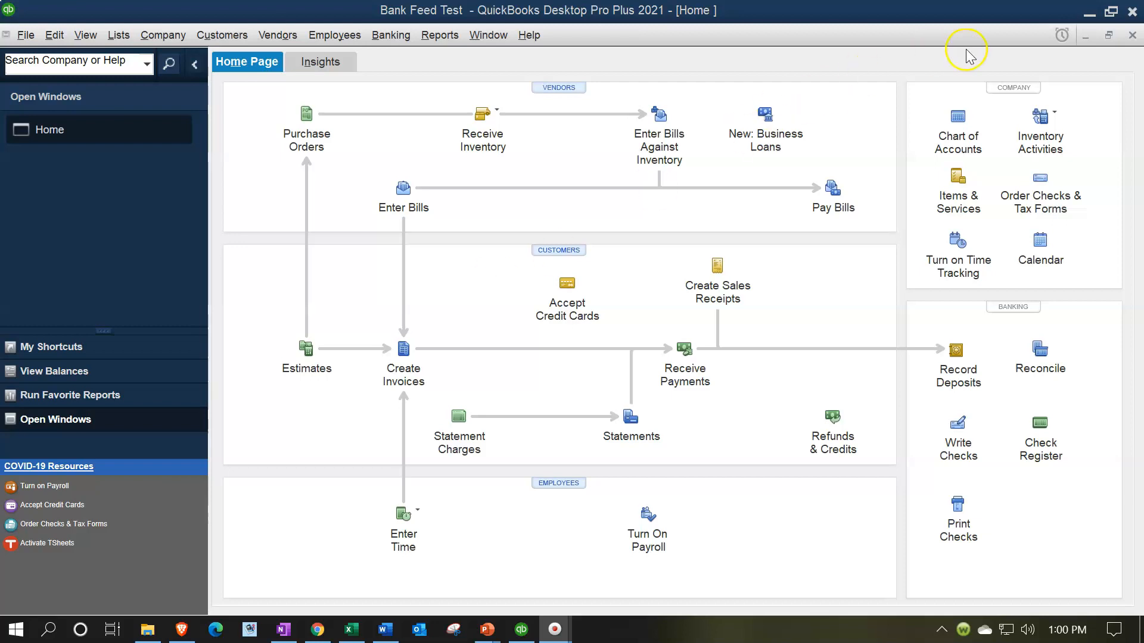
mouse_move(1090, 16)
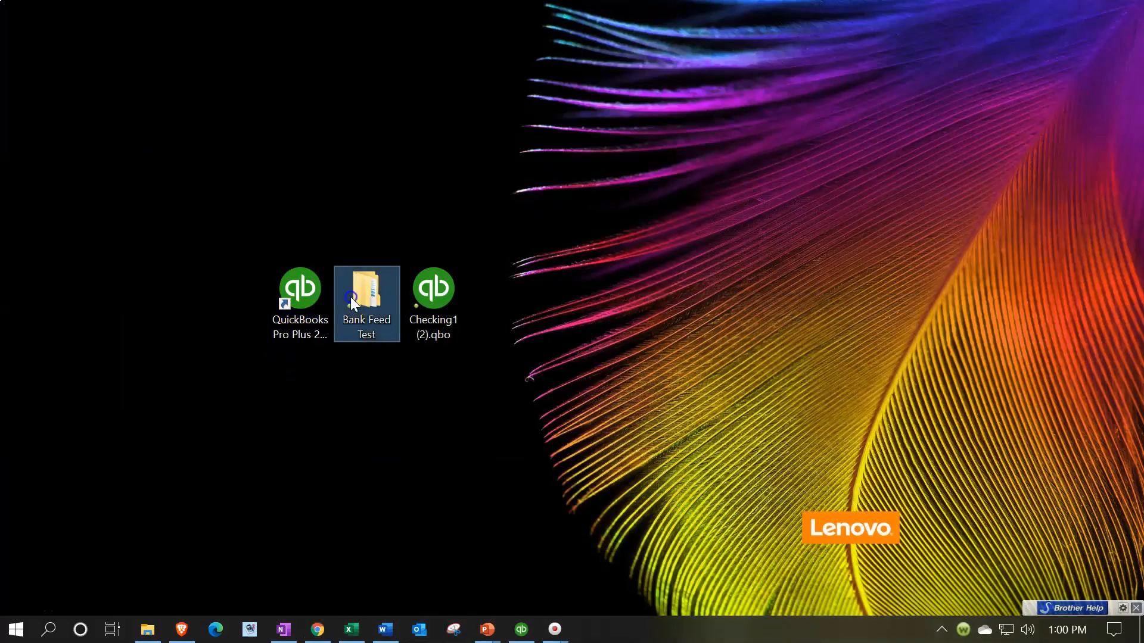
Open the Bank Feed Test desktop folder and its QB Data Files subfolder in File Explorer.
double_click(365, 287)
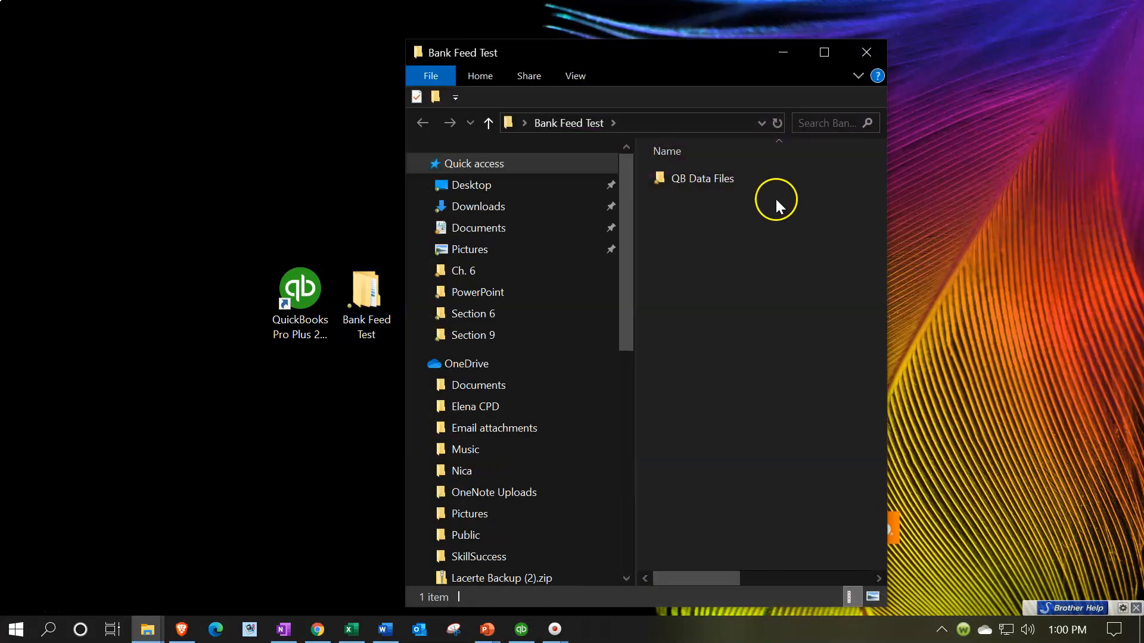
double_click(703, 179)
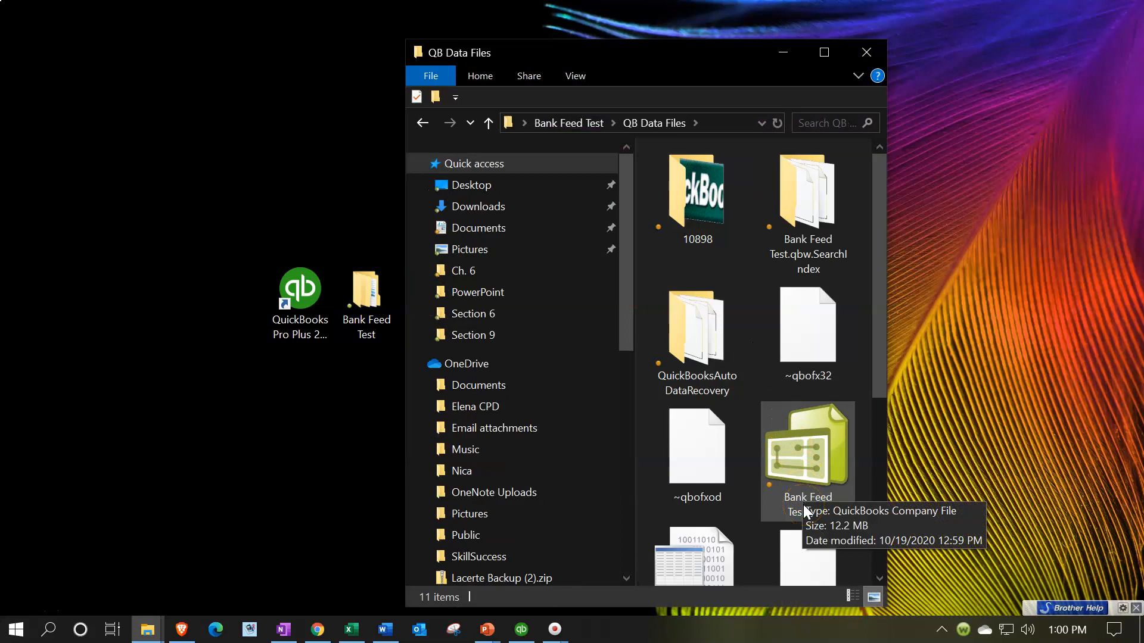
mouse_move(652, 76)
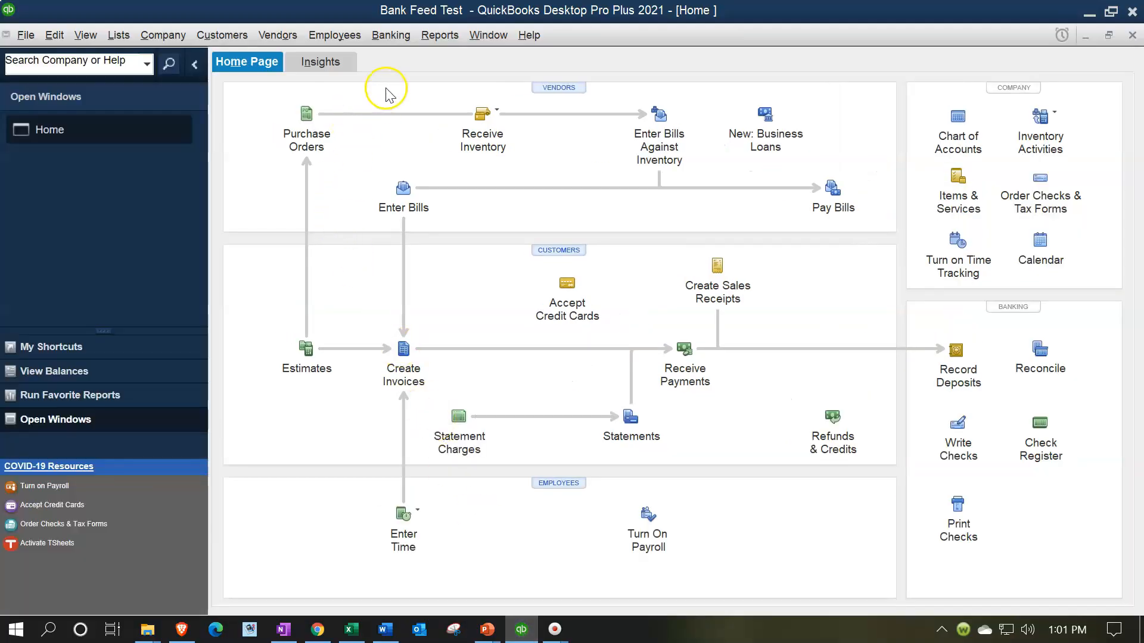
mouse_move(386, 93)
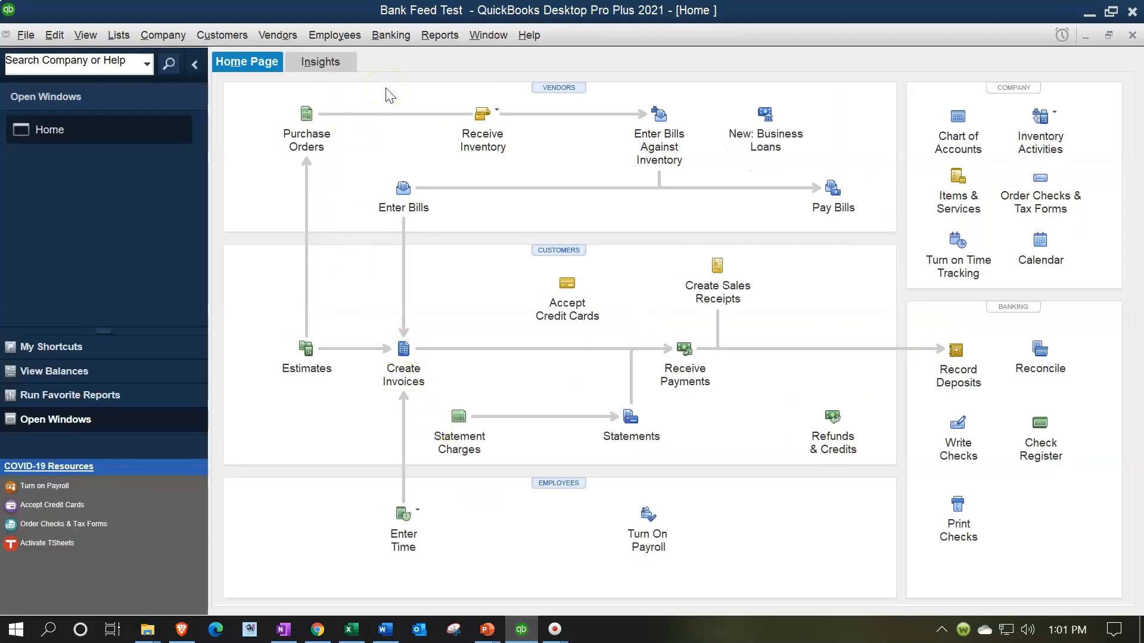
click(390, 34)
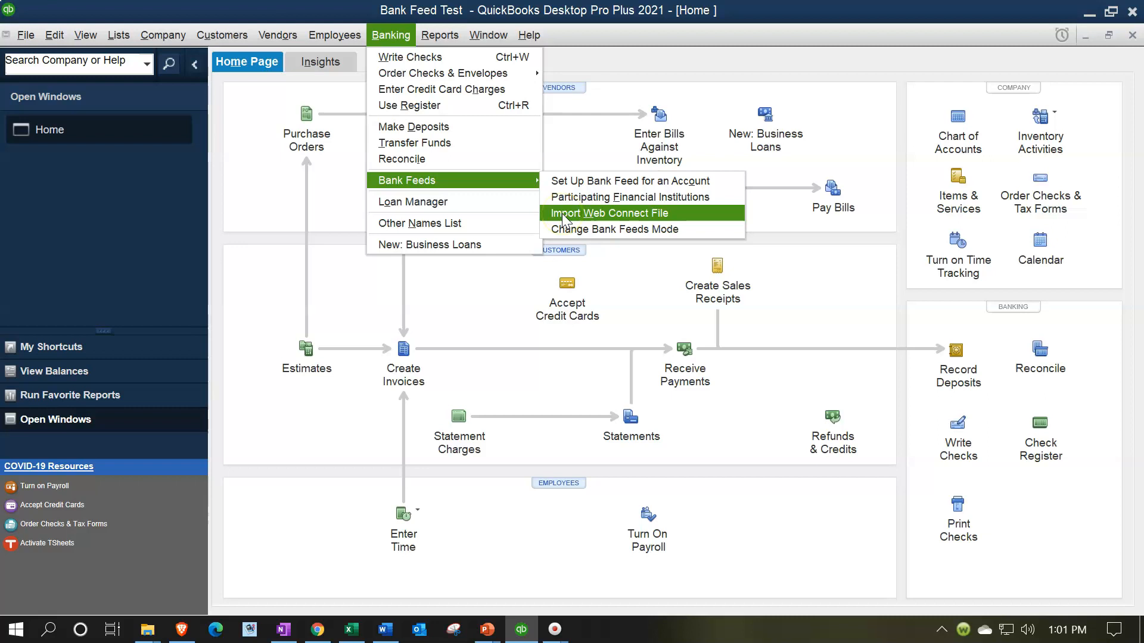
click(54, 34)
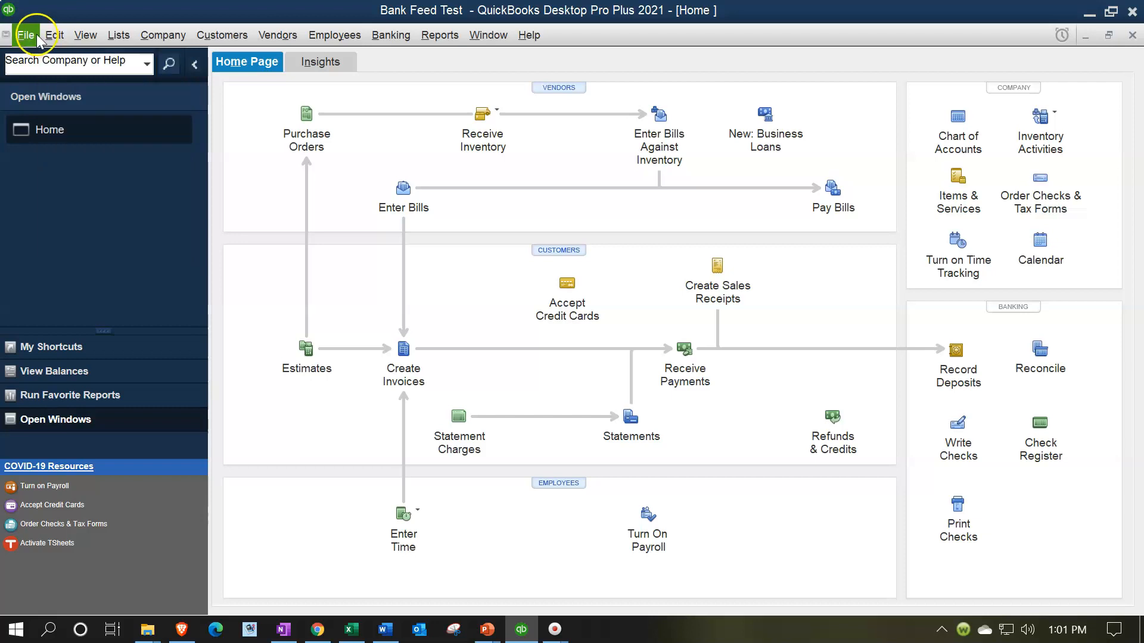
click(27, 35)
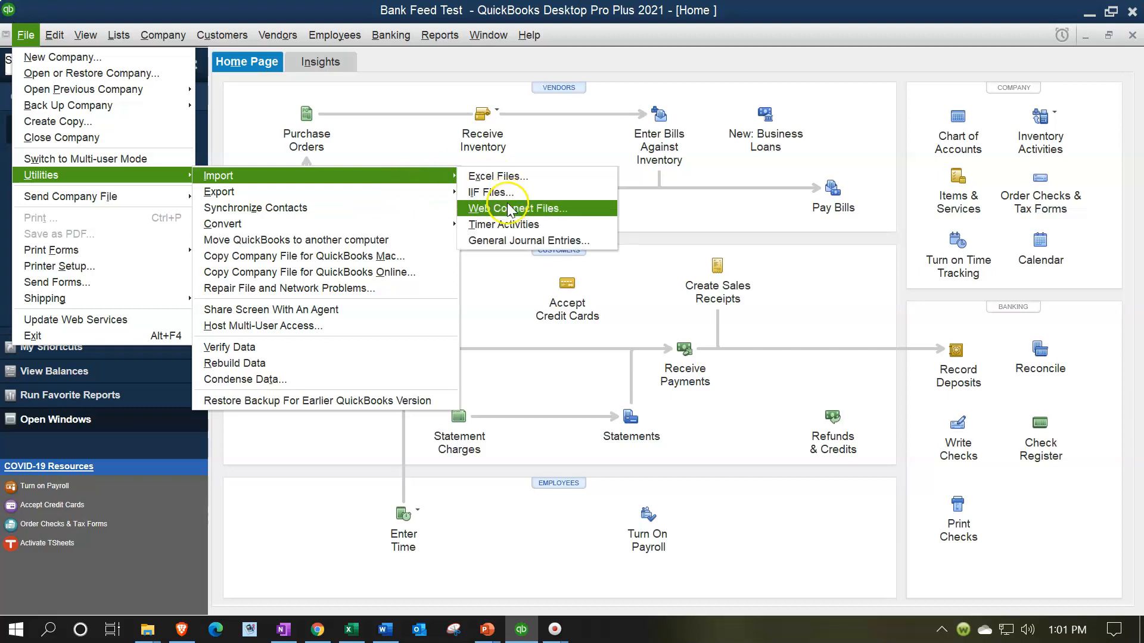
mouse_move(511, 208)
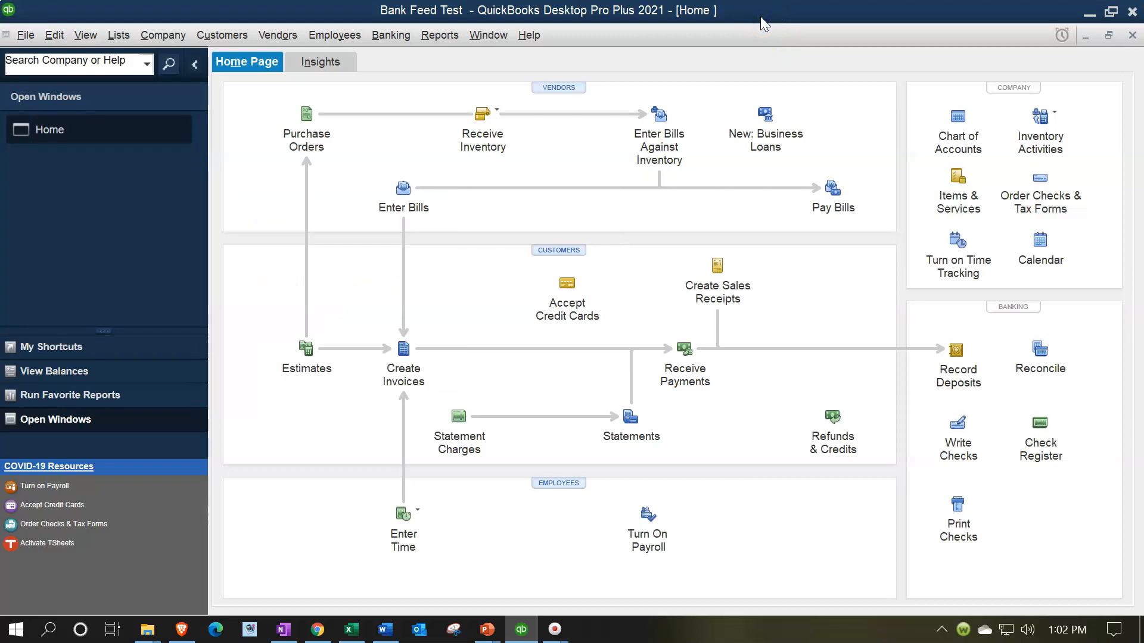
mouse_move(764, 47)
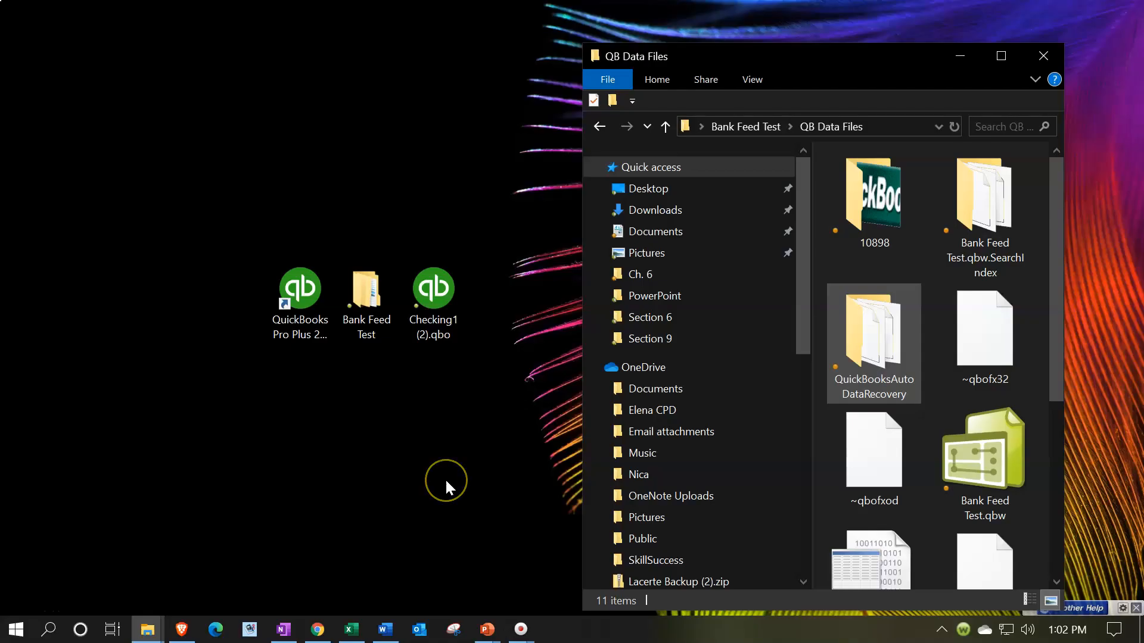
mouse_move(449, 487)
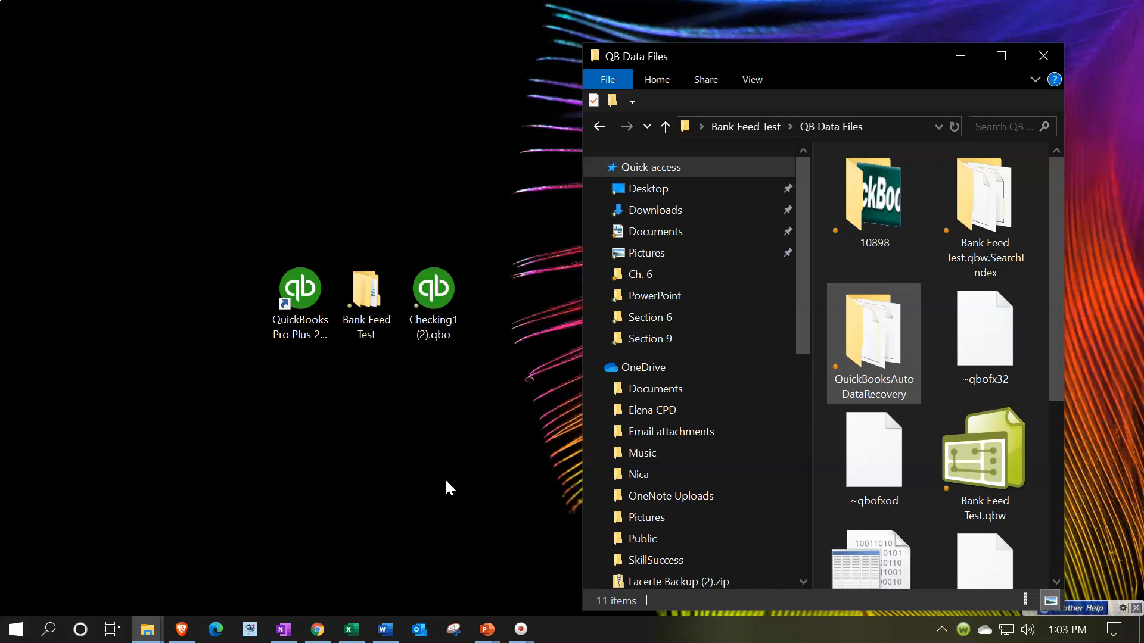
mouse_move(419, 386)
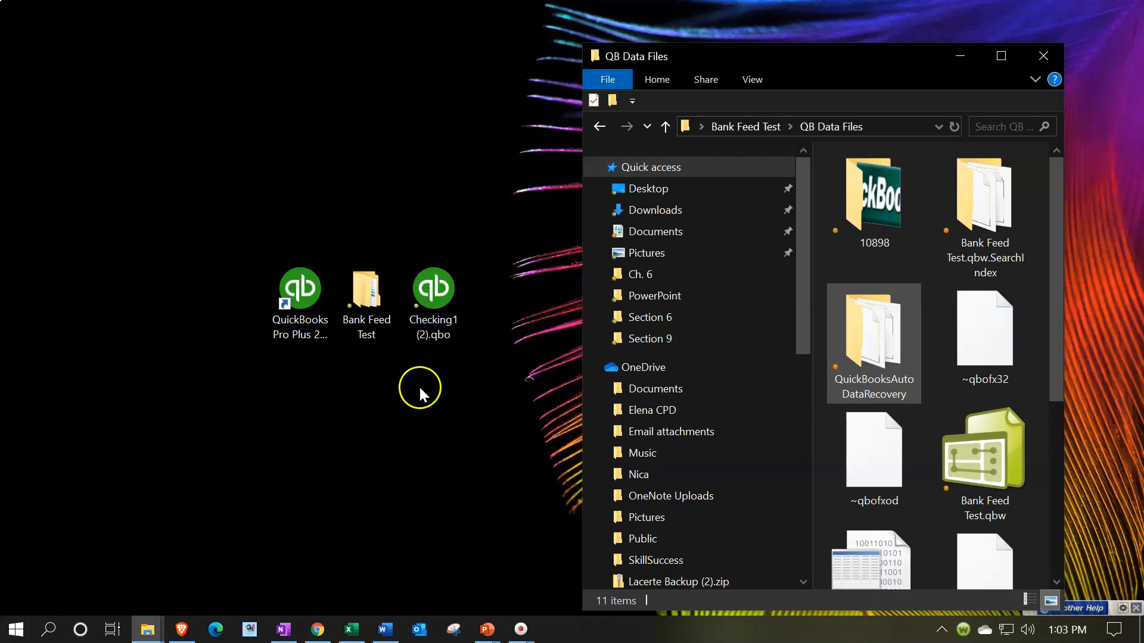
mouse_move(431, 364)
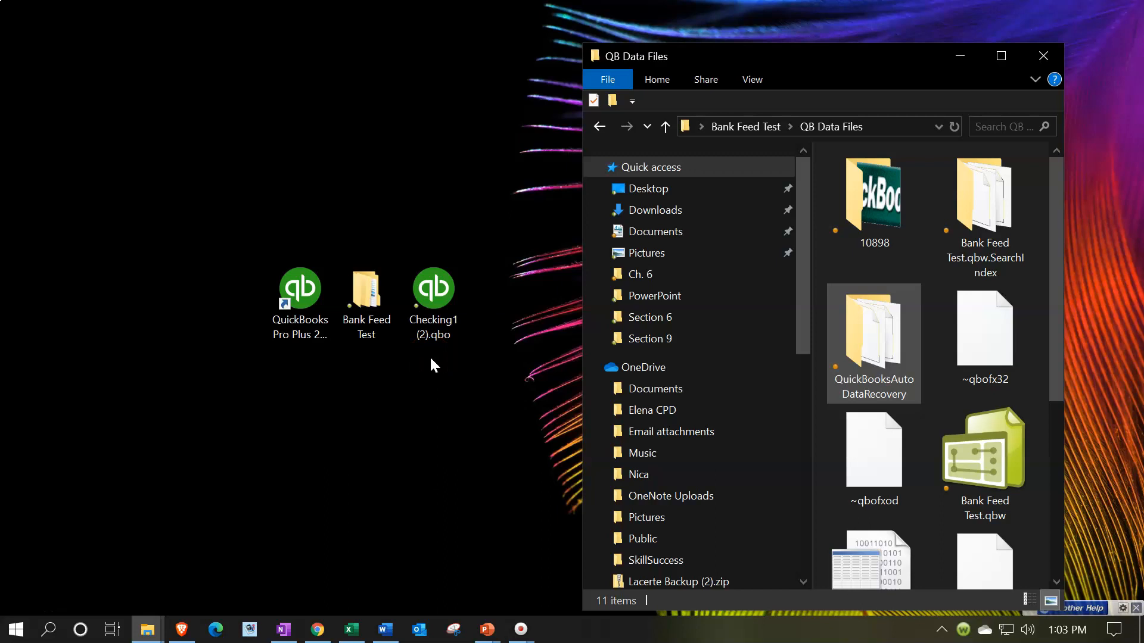
Select the QuickBooks Pro Plus 2021 shortcut, then the Bank Feed Test.qbw company file.
click(299, 288)
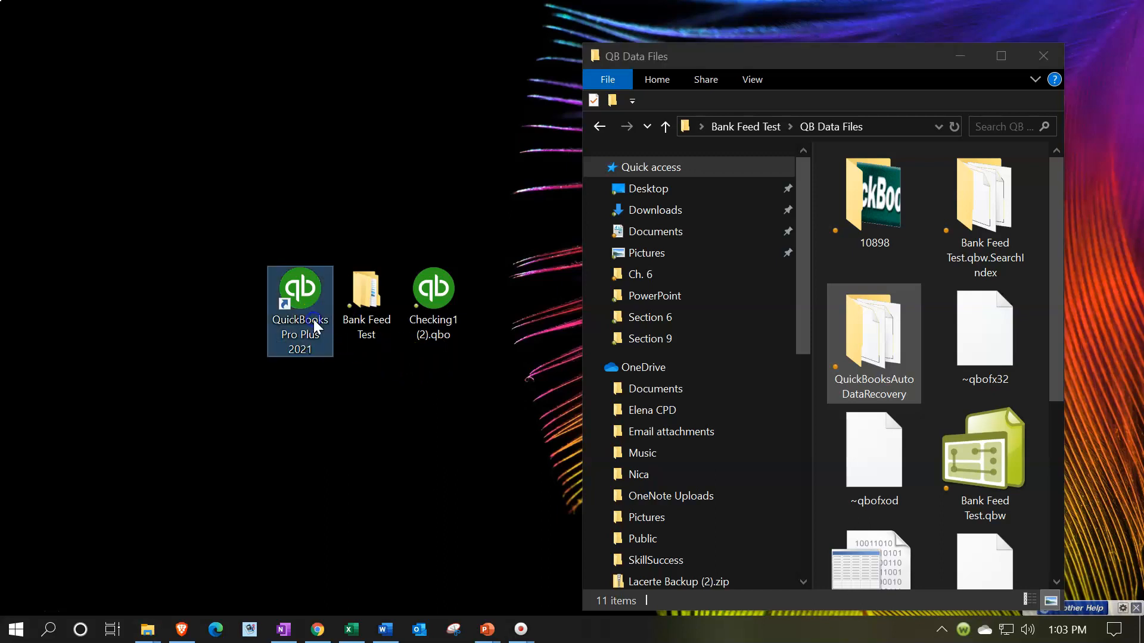
mouse_move(306, 365)
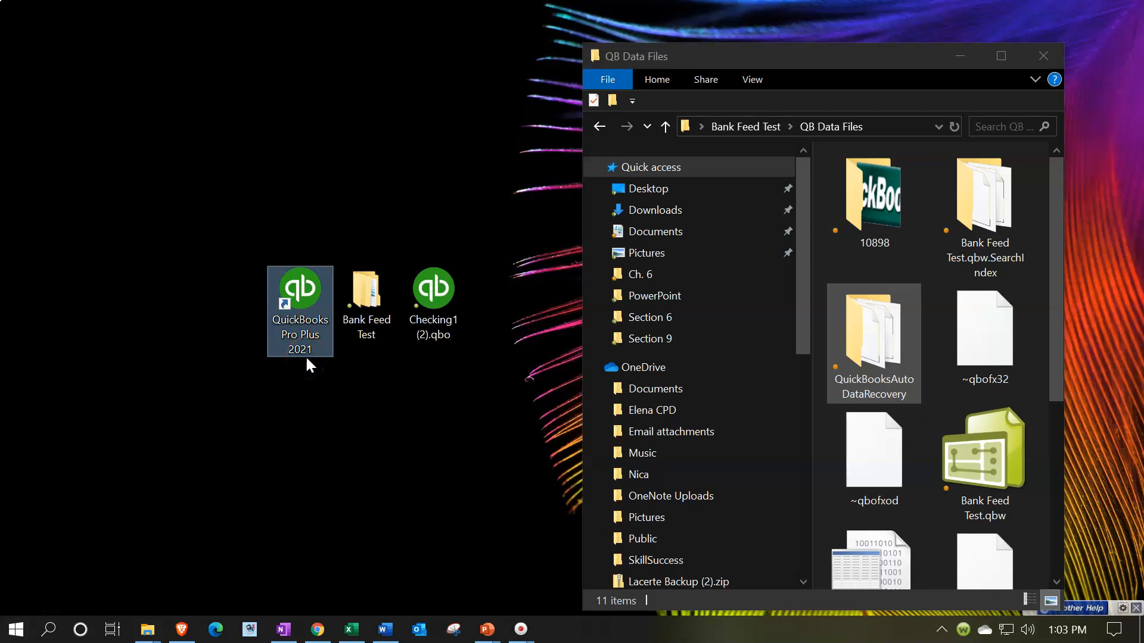
click(984, 449)
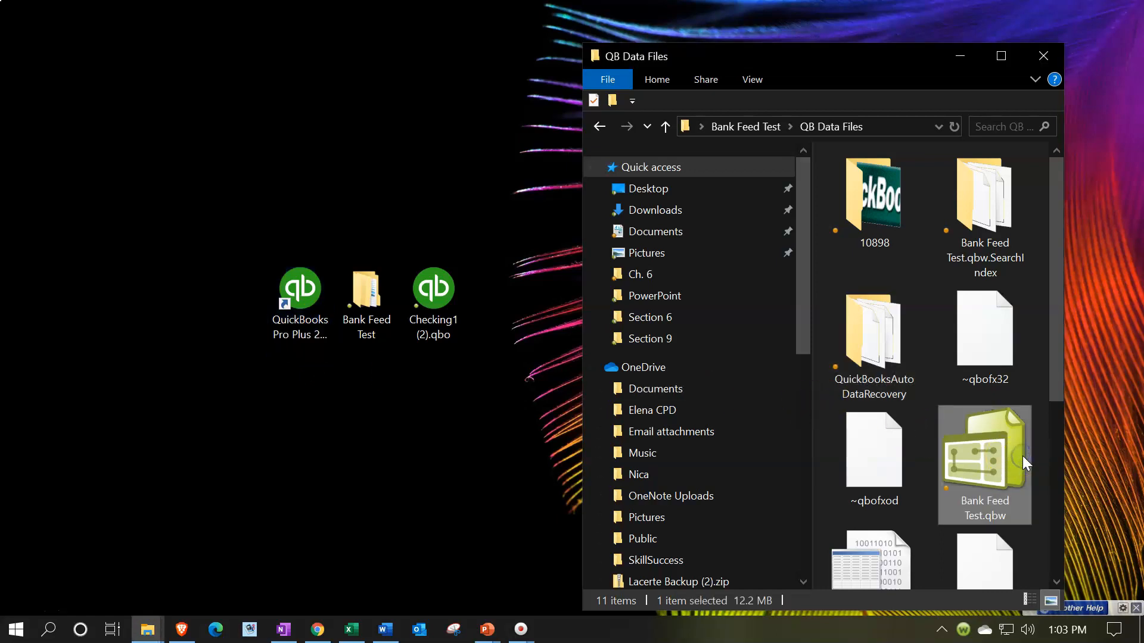
mouse_move(1006, 525)
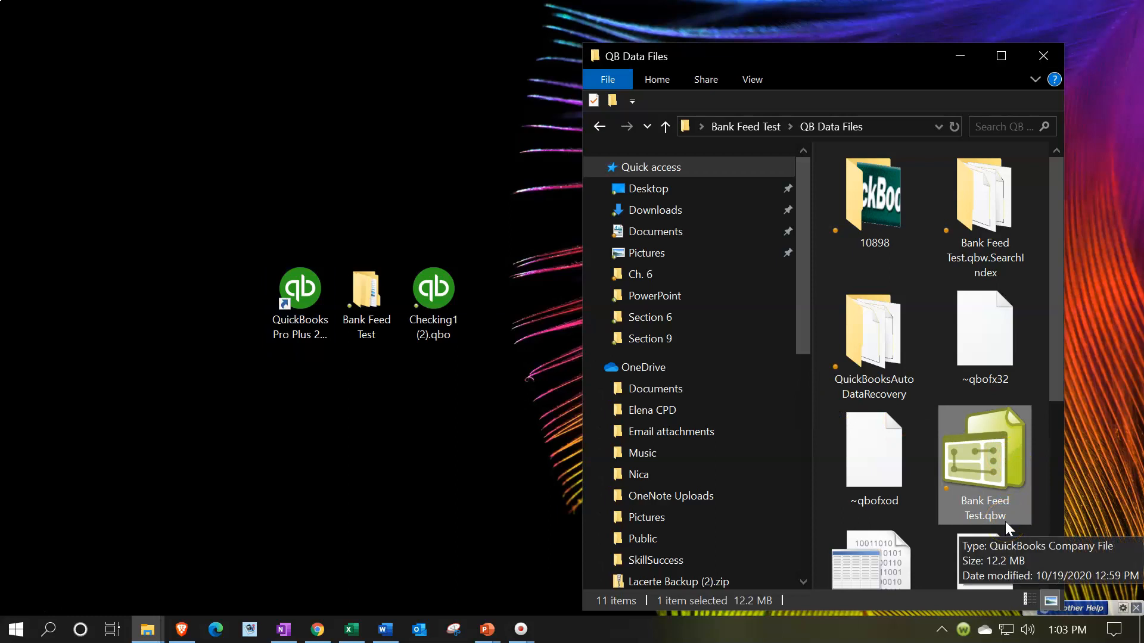
mouse_move(458, 365)
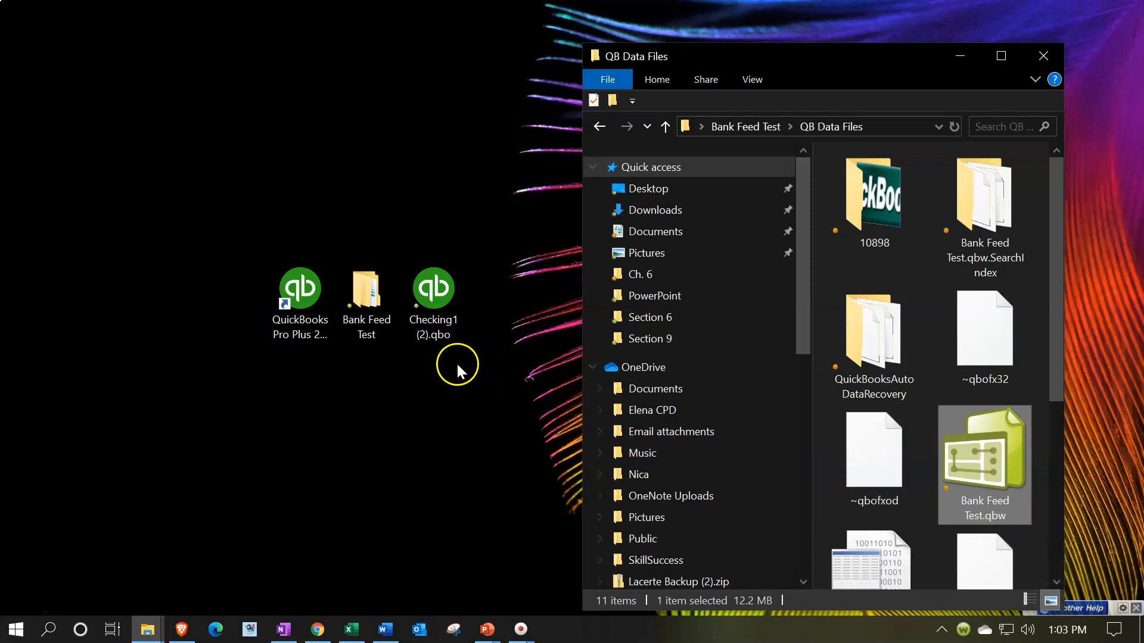
mouse_move(447, 365)
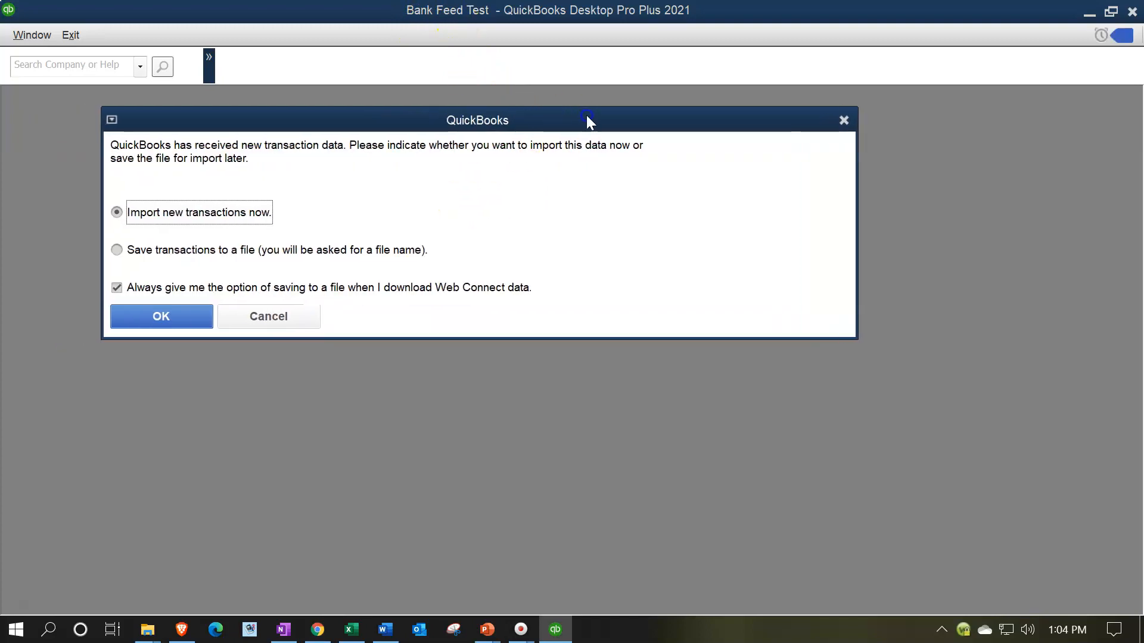
mouse_move(565, 259)
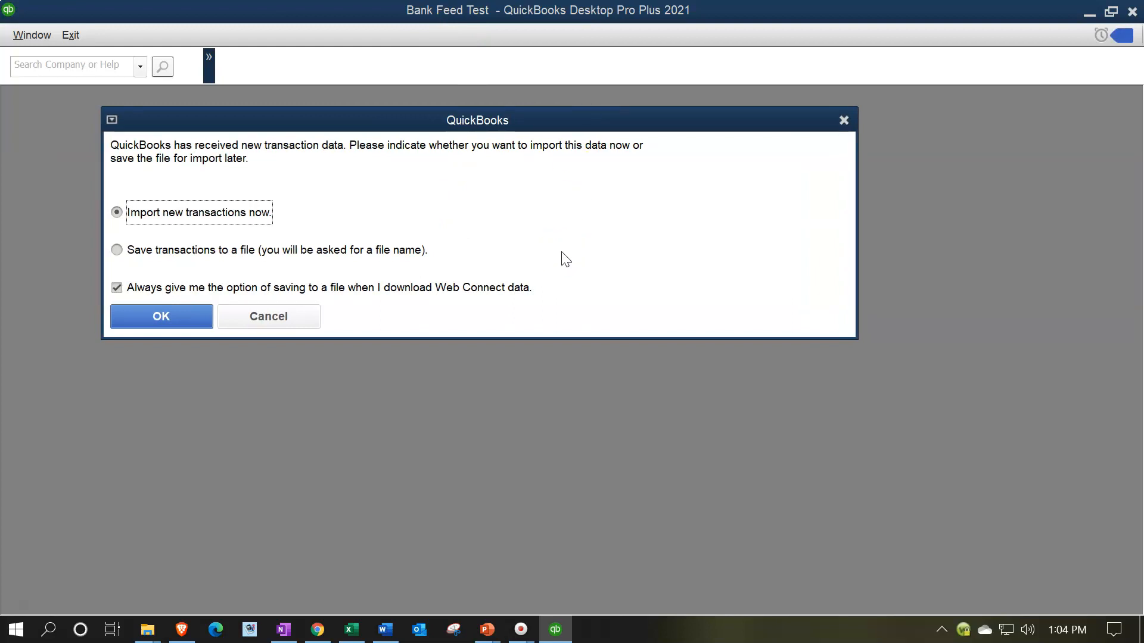
mouse_move(560, 261)
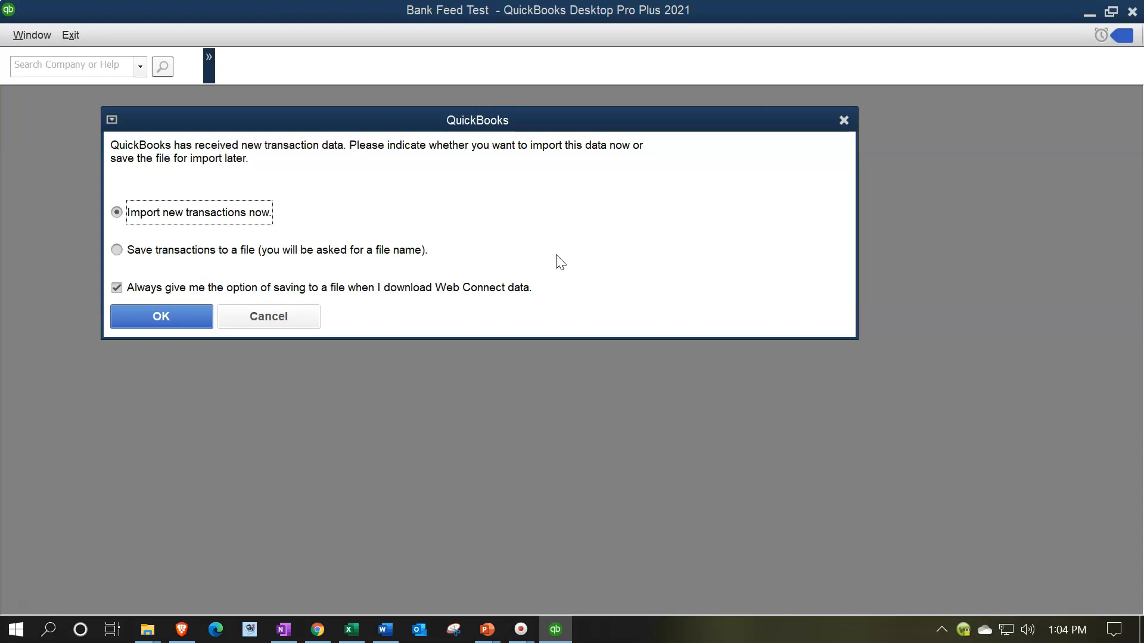
mouse_move(557, 259)
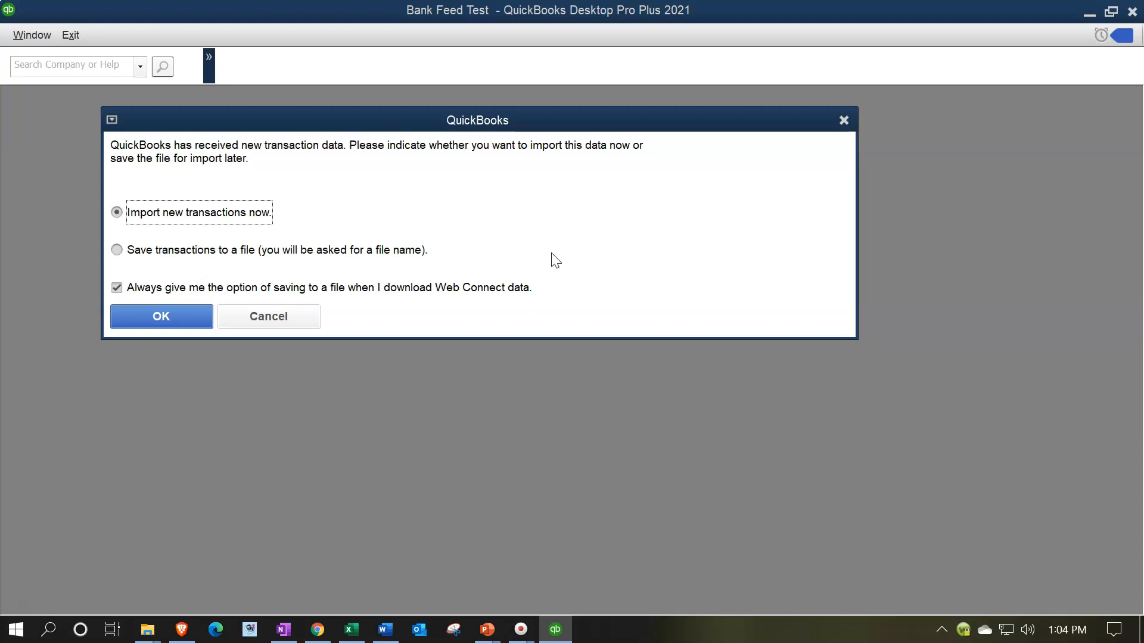
mouse_move(197, 249)
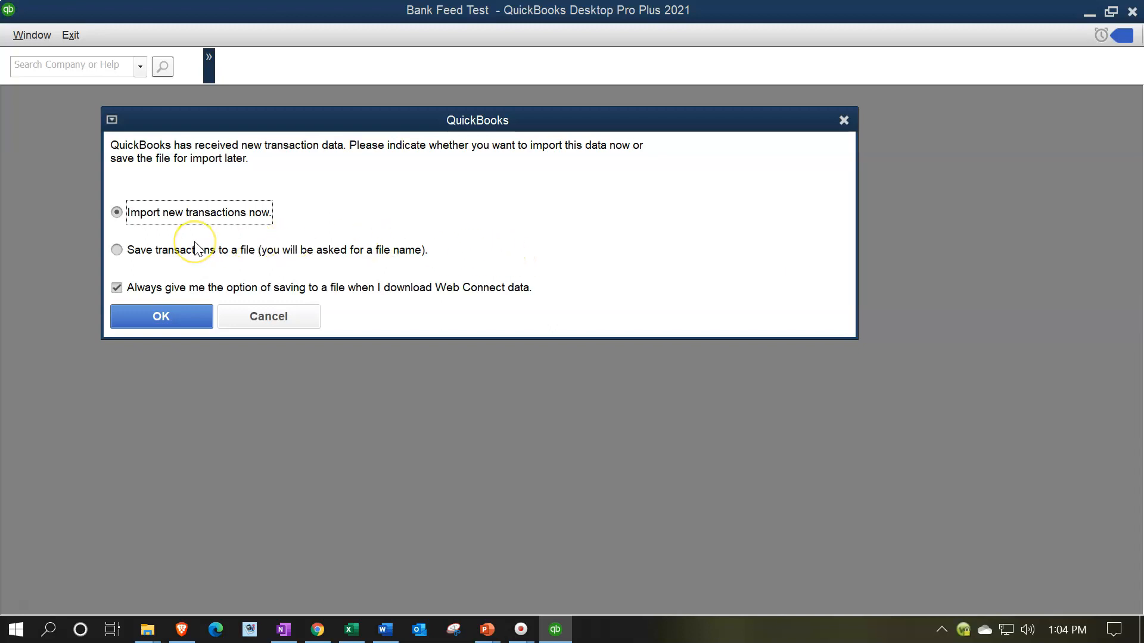
mouse_move(161, 274)
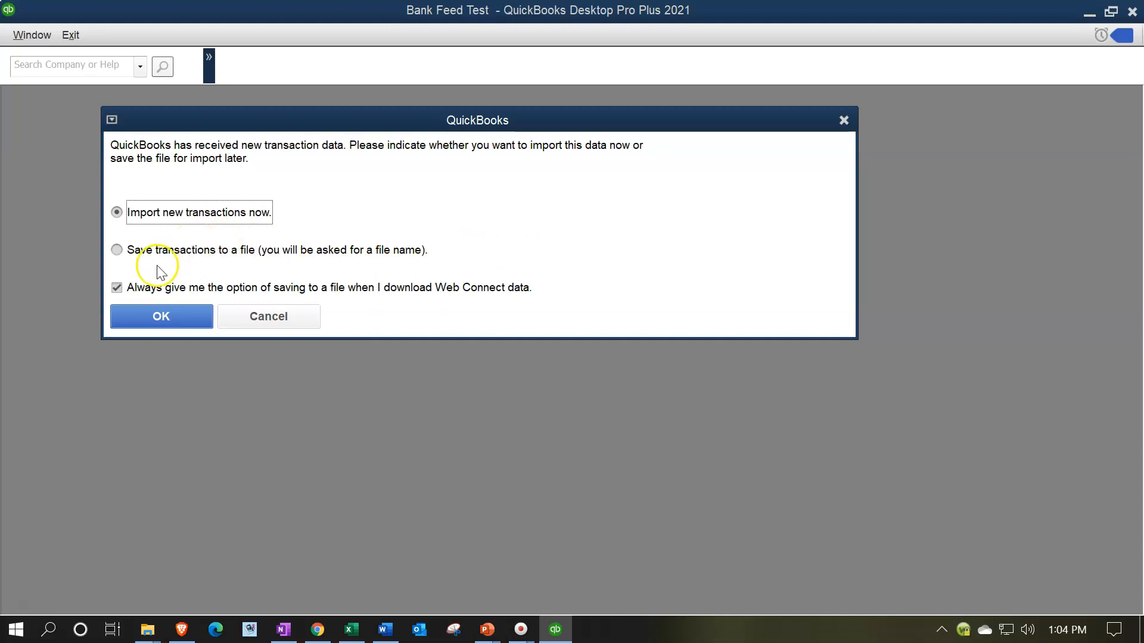
mouse_move(250, 276)
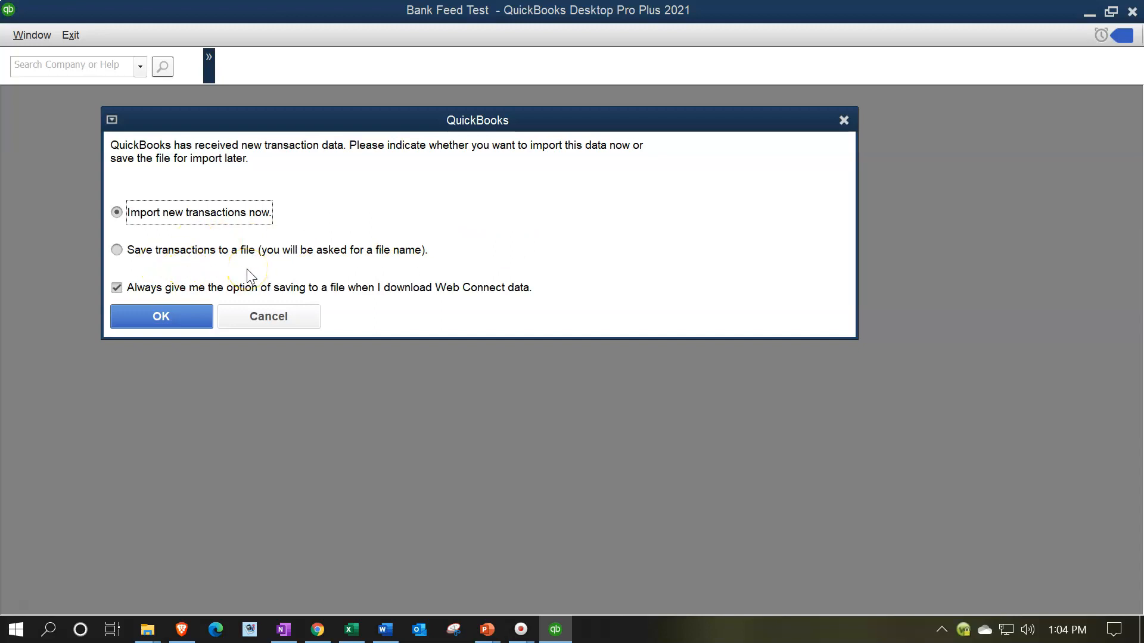
mouse_move(332, 266)
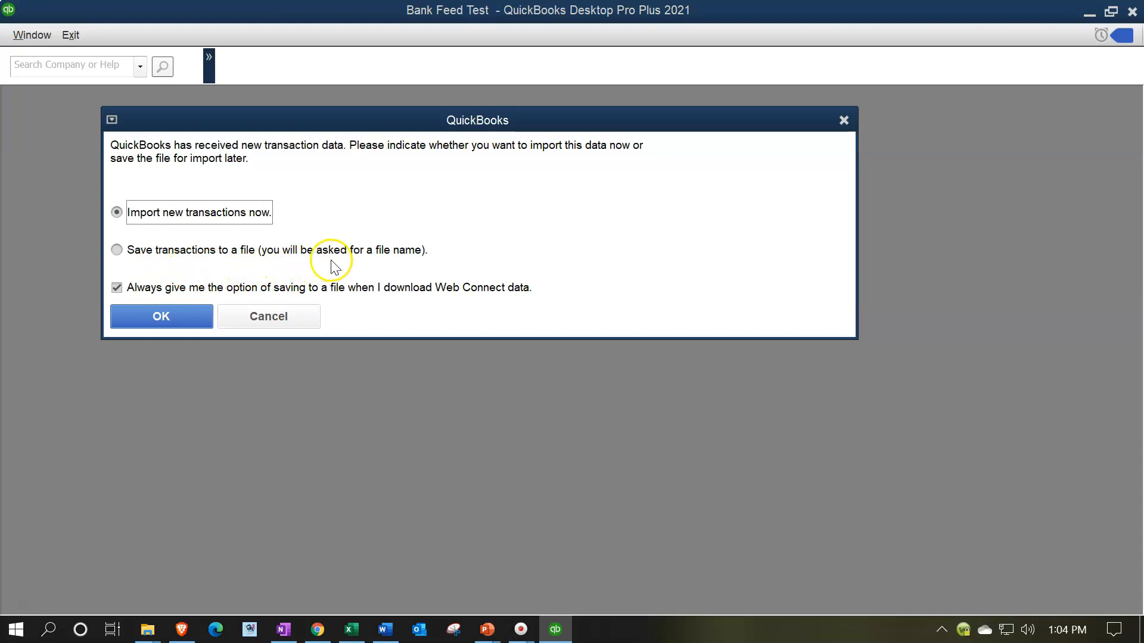
mouse_move(272, 304)
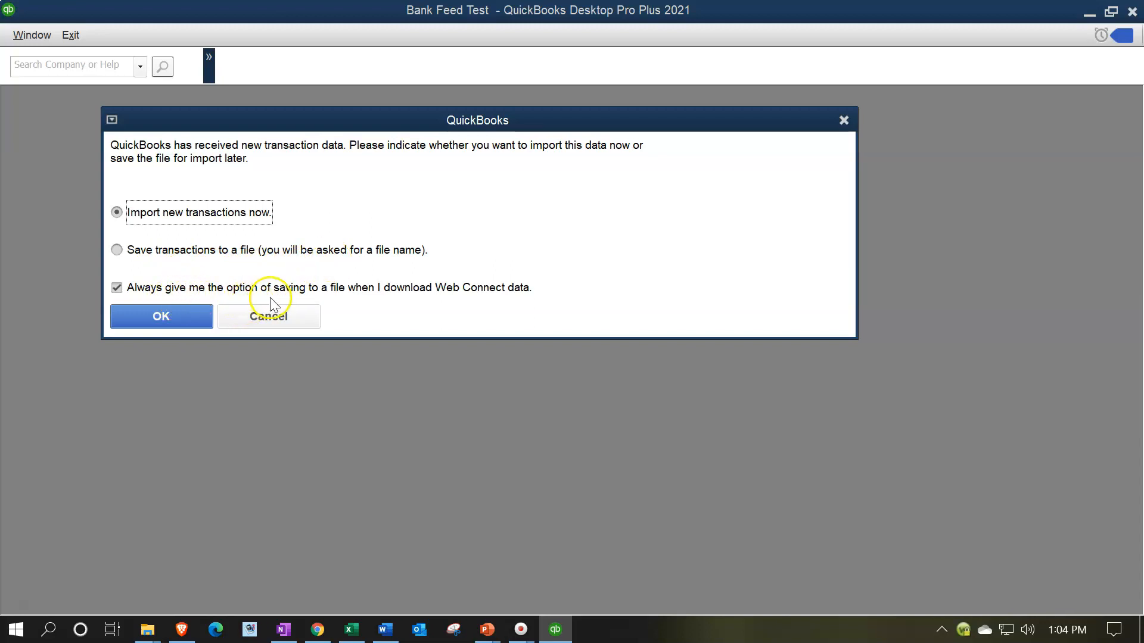
mouse_move(443, 302)
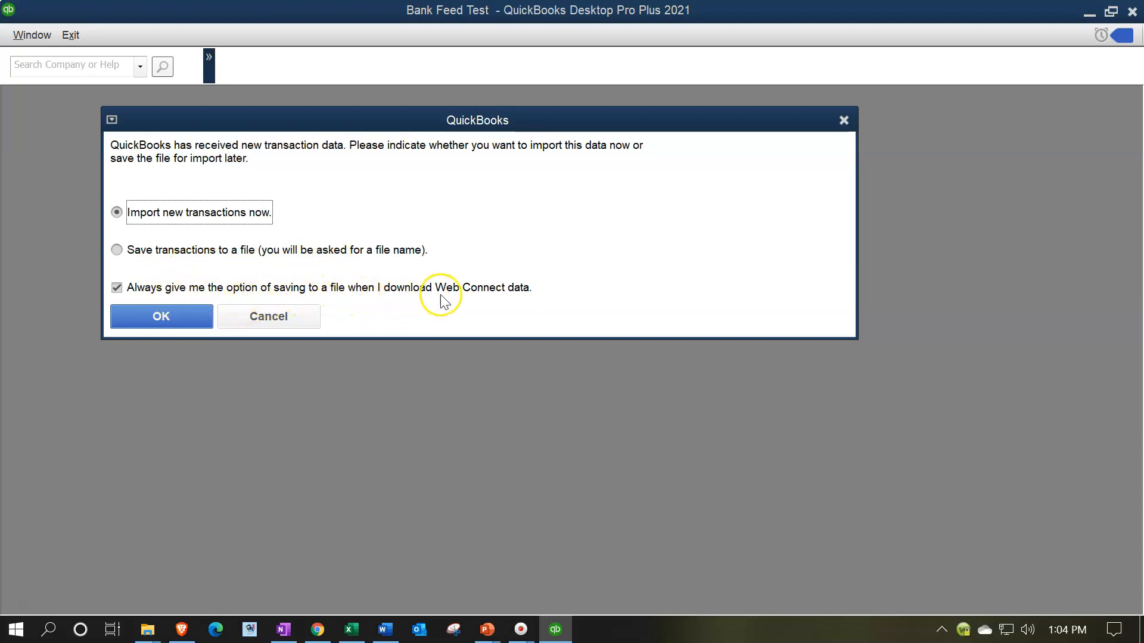
Confirm importing the new Web Connect transactions now rather than saving to a file.
click(161, 316)
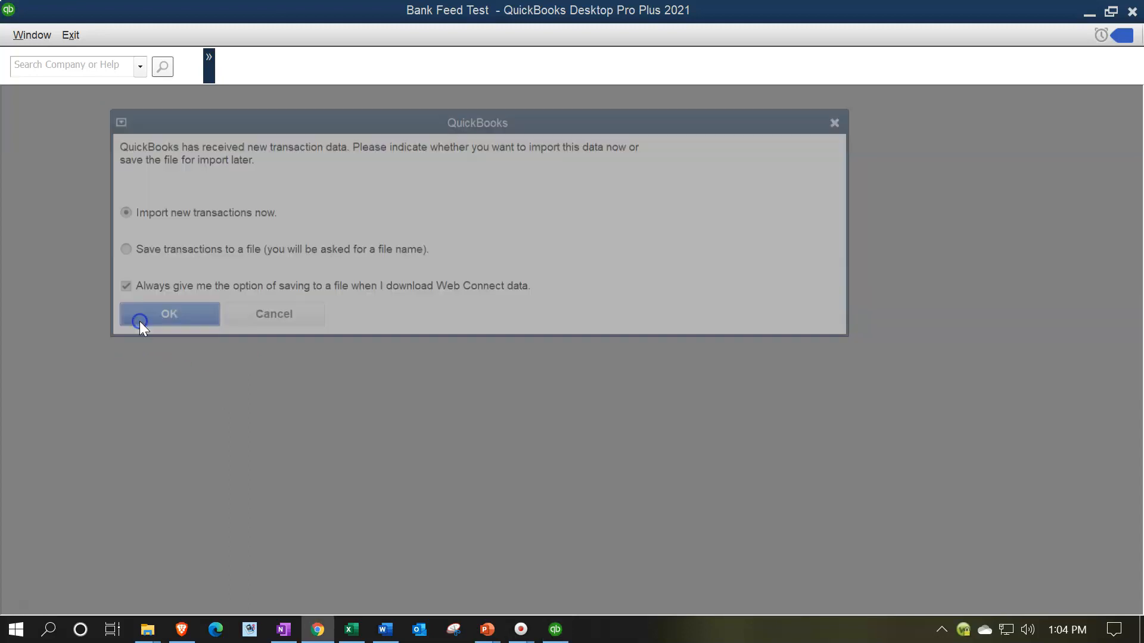
Create a new Checking at Wells Fargo Bank account for the downloaded transactions and continue.
click(169, 314)
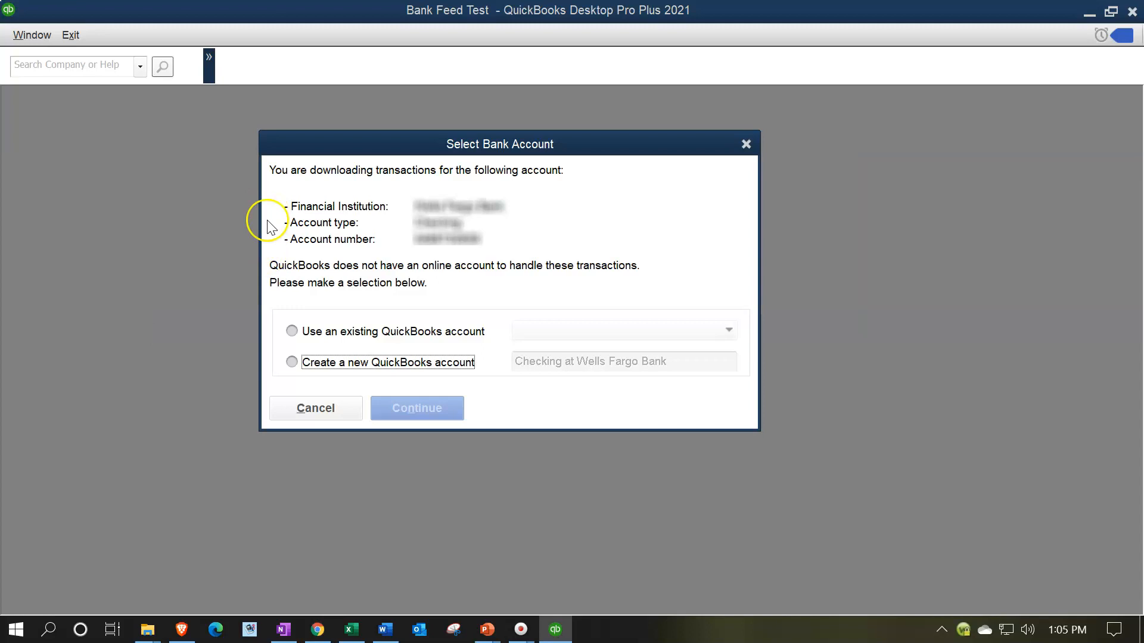
mouse_move(235, 266)
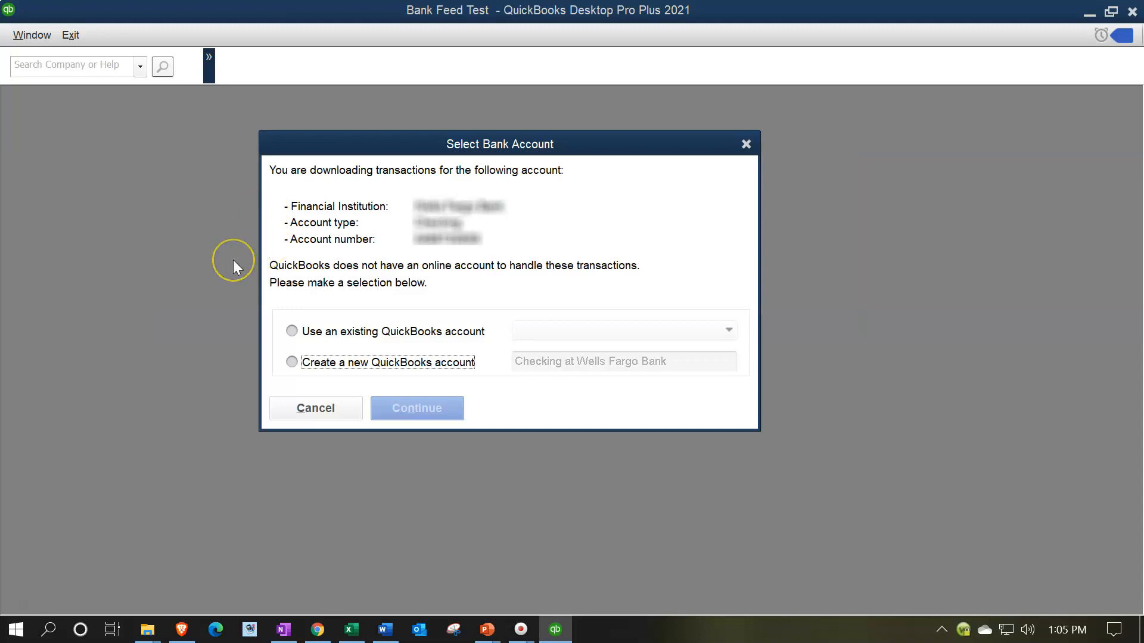
mouse_move(235, 265)
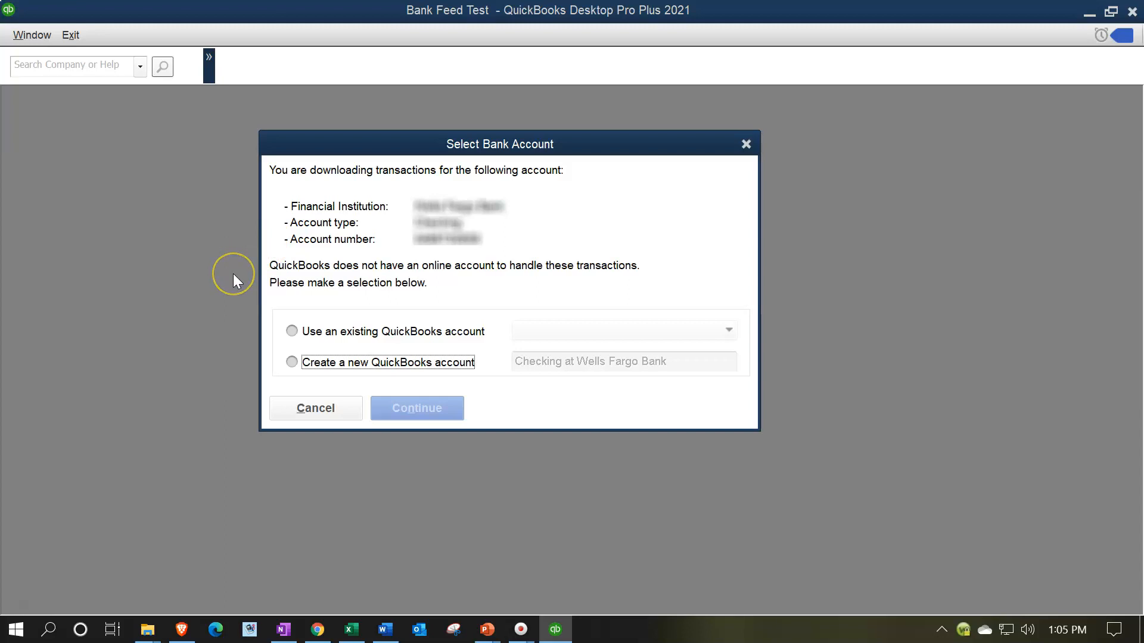
mouse_move(285, 373)
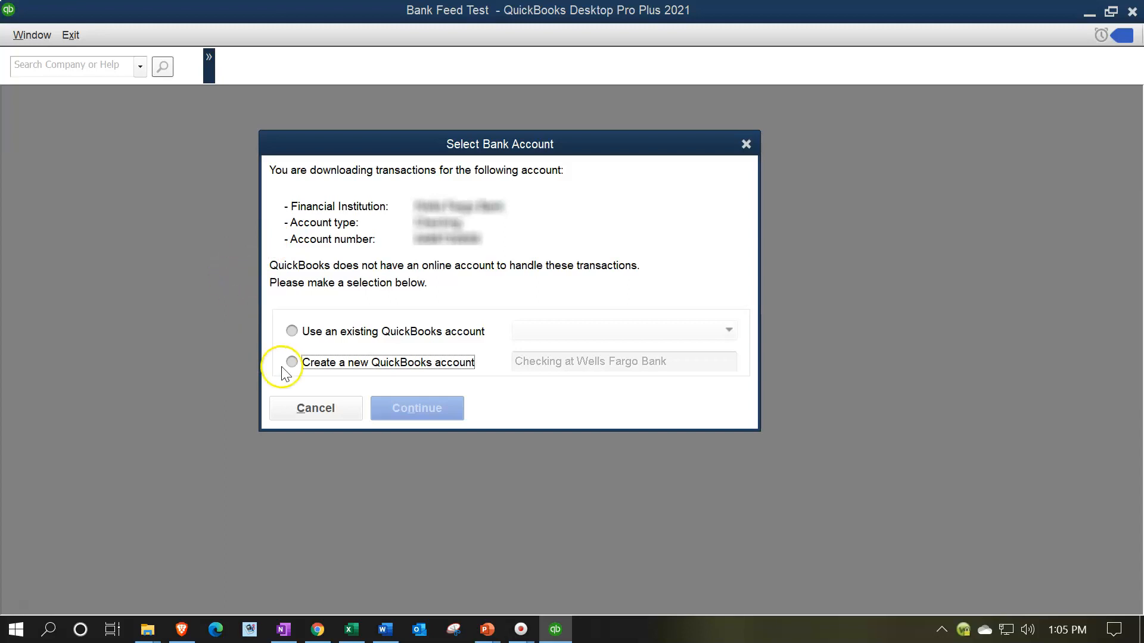
click(292, 362)
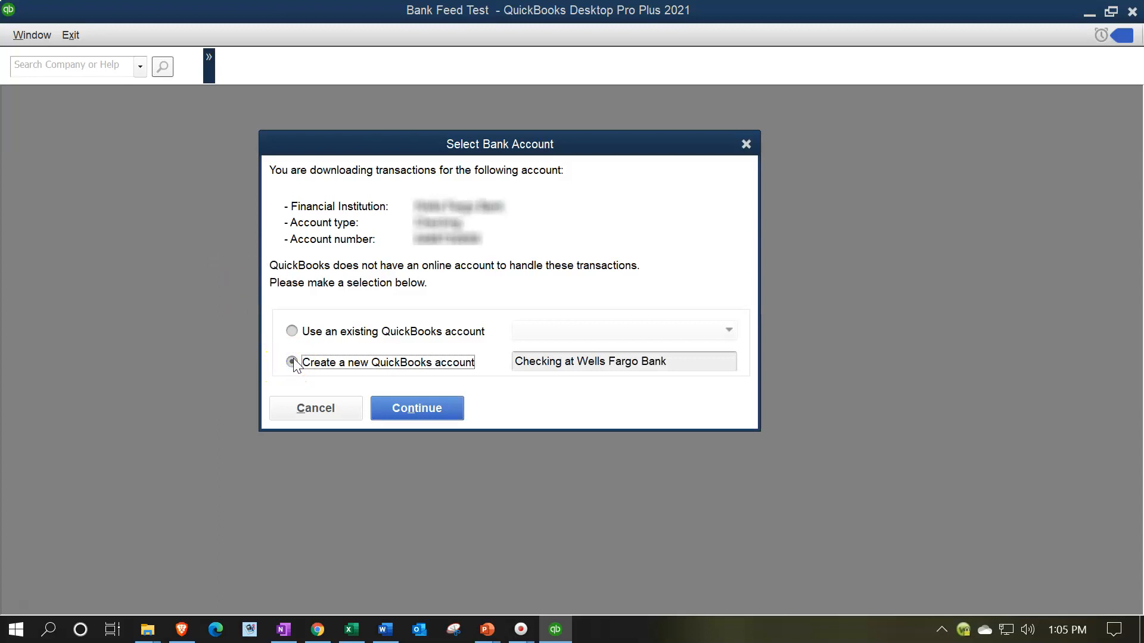
click(292, 362)
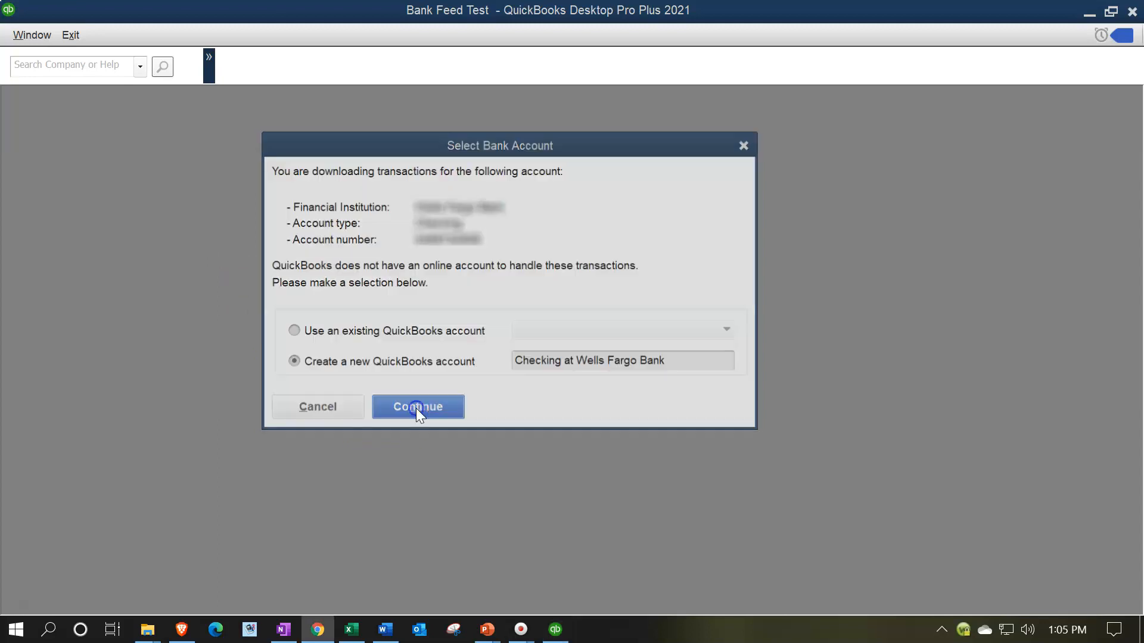
click(417, 406)
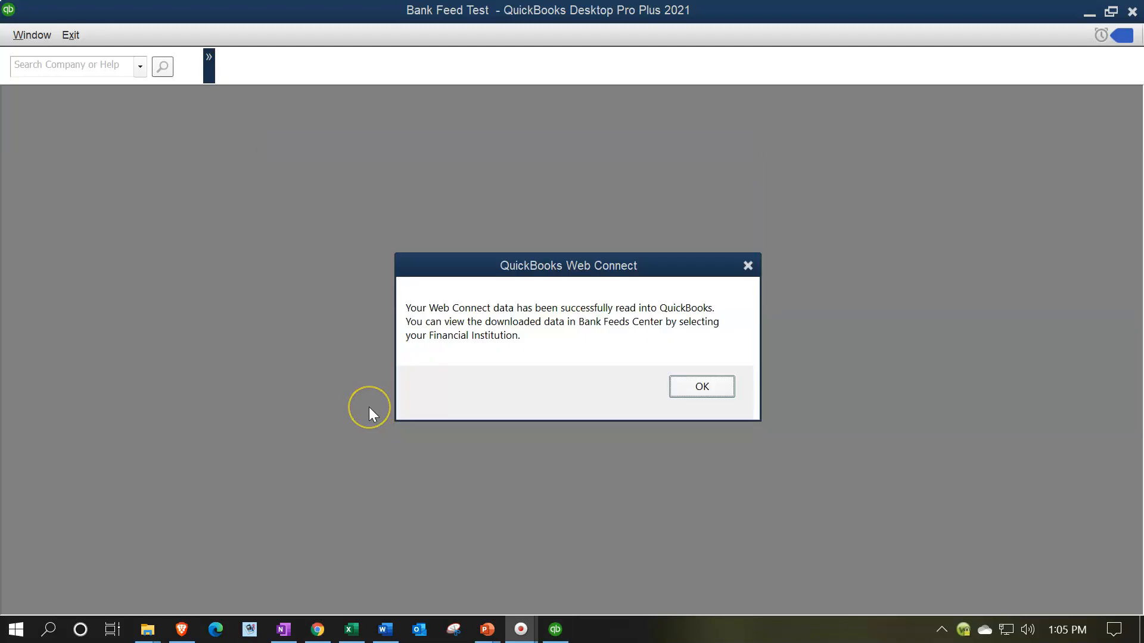
mouse_move(370, 413)
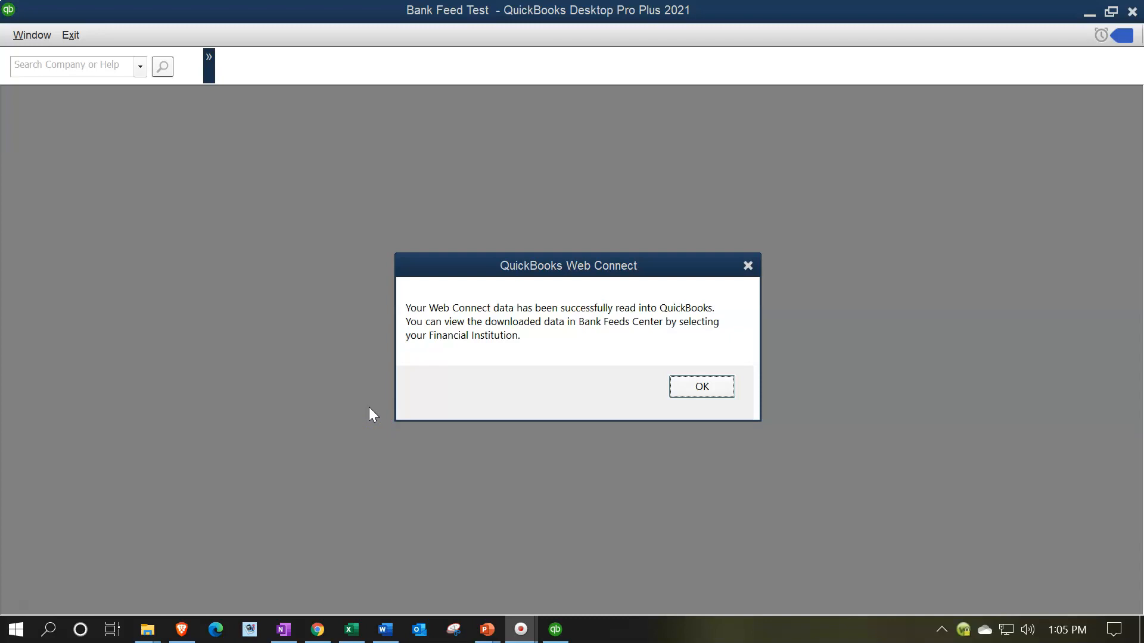
mouse_move(562, 385)
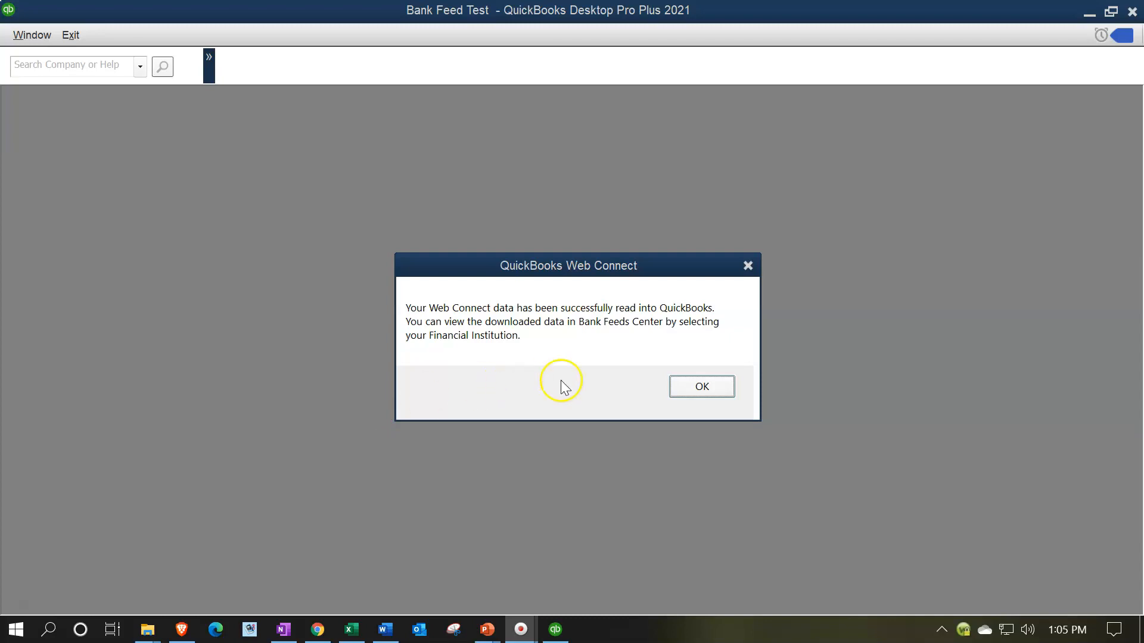
Dismiss the import success and Advanced Bank Feeds messages so Bank Feeds lists 58 unrecognized transactions.
click(701, 386)
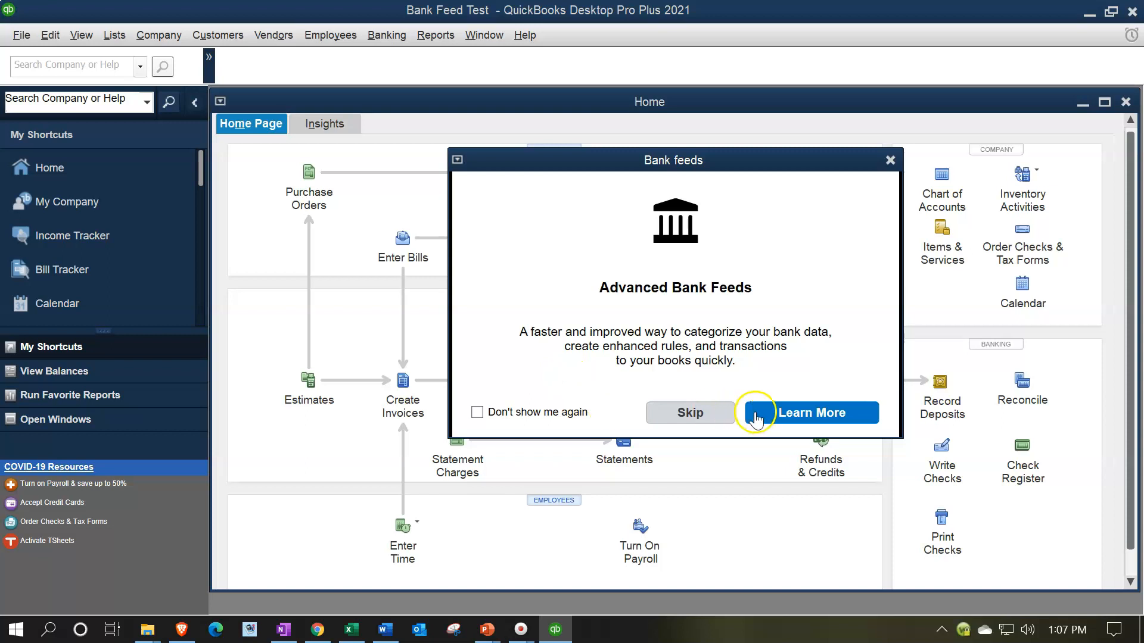
click(689, 412)
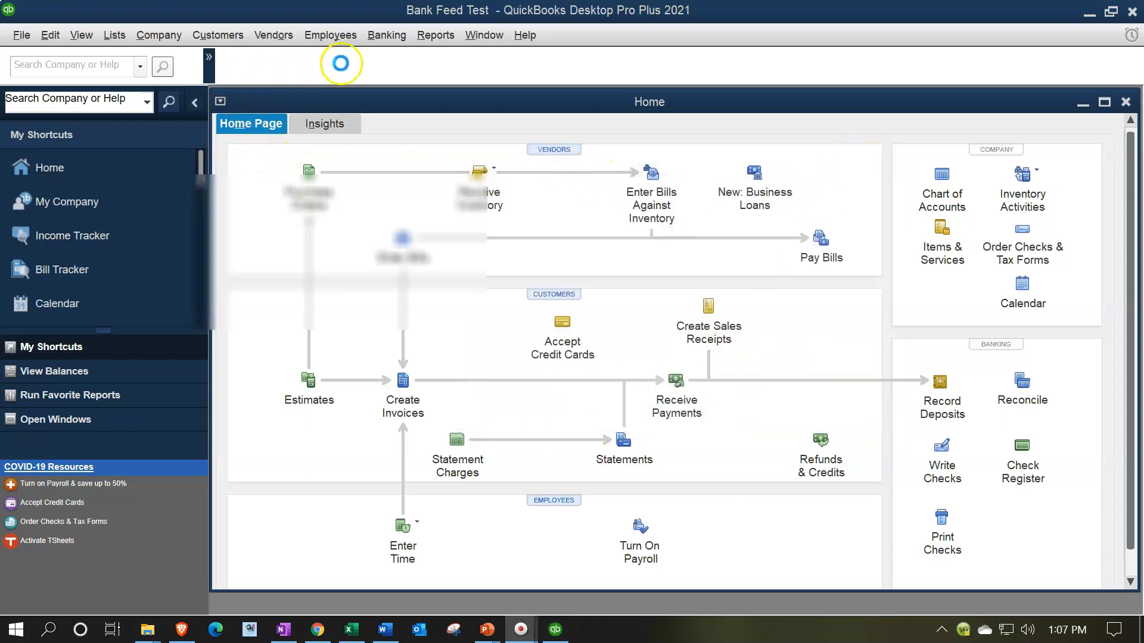
click(386, 35)
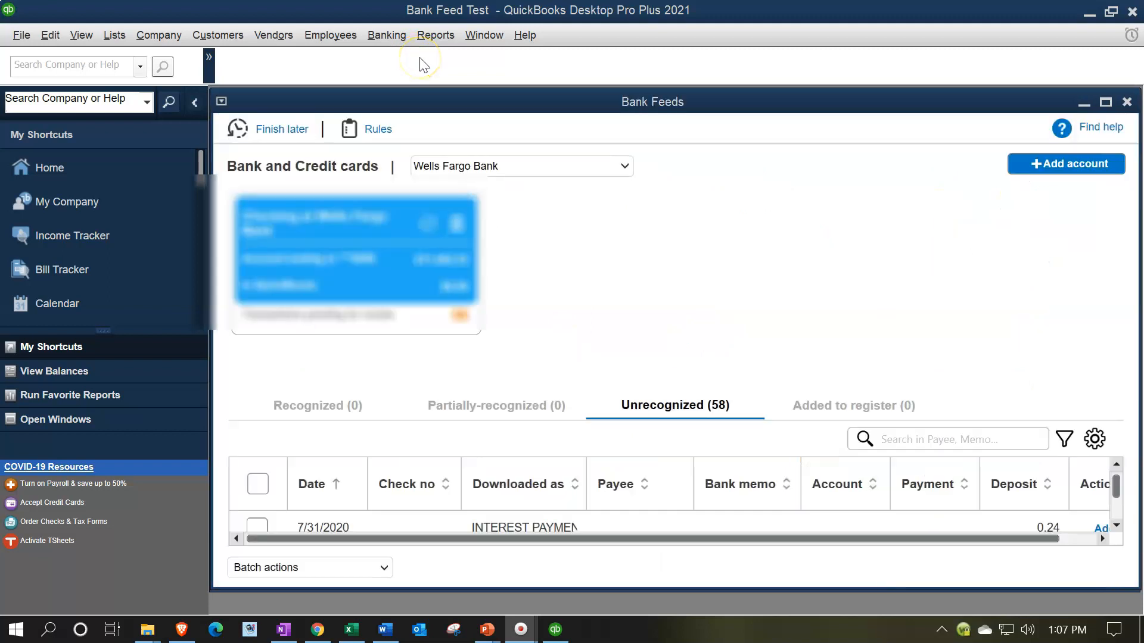
mouse_move(81, 34)
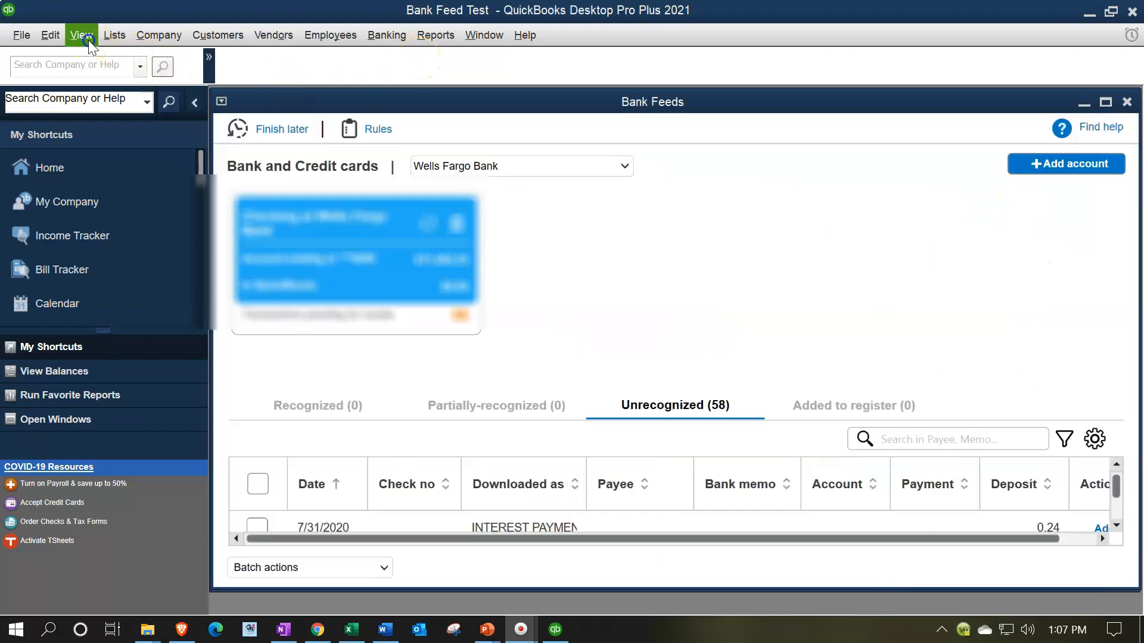
Move the icon bar to the top then back to the left, and close the Bank Feeds window.
click(81, 35)
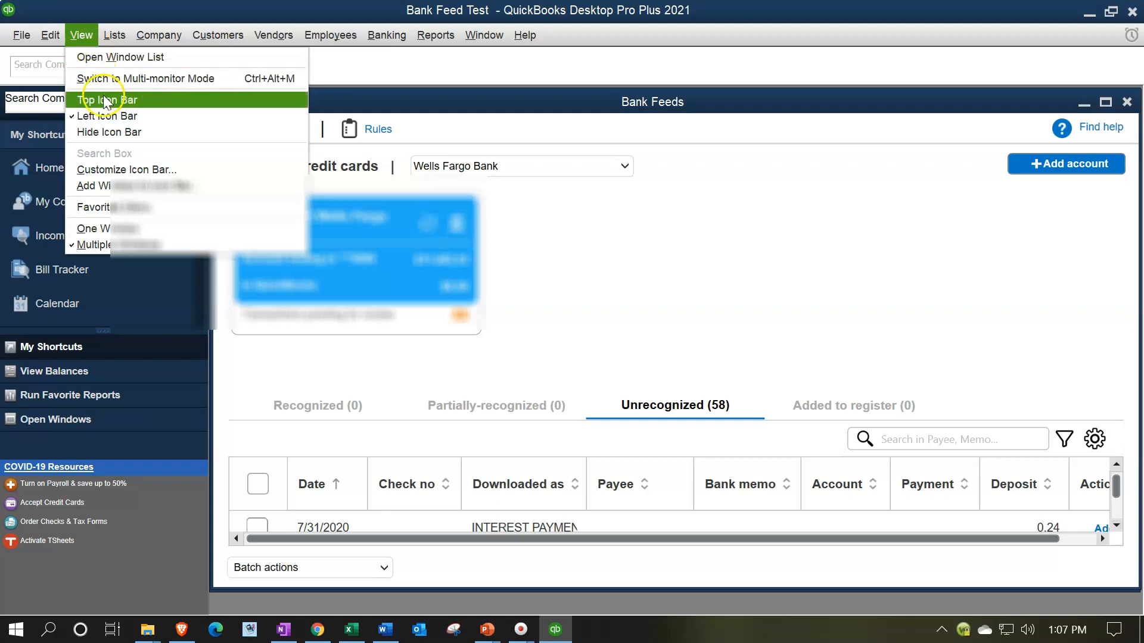
click(106, 100)
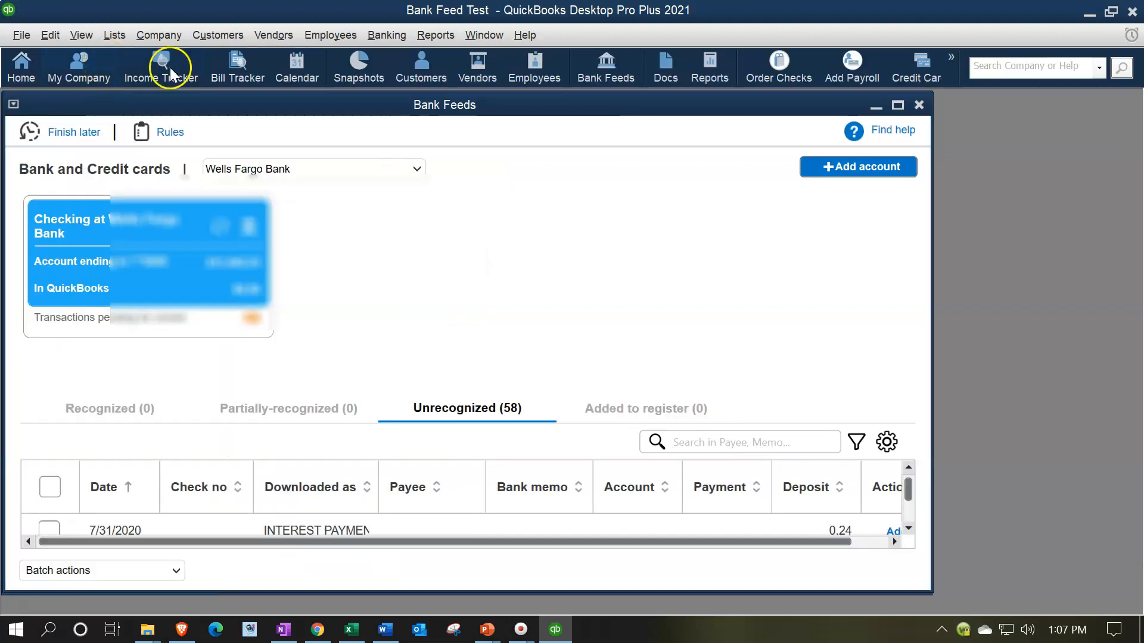
click(81, 35)
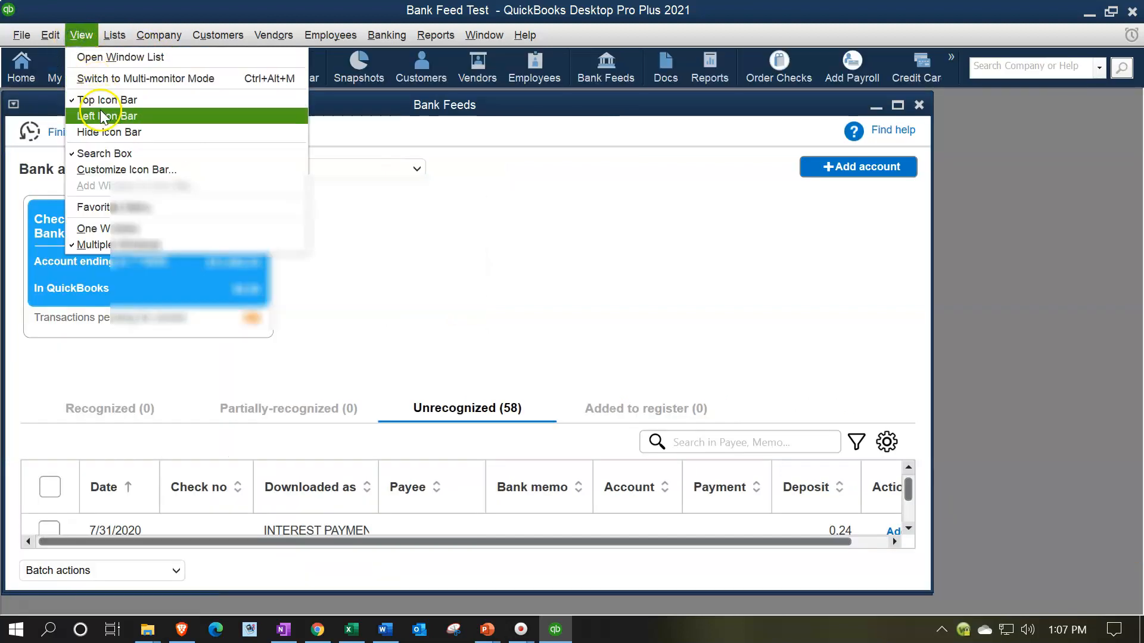
click(107, 115)
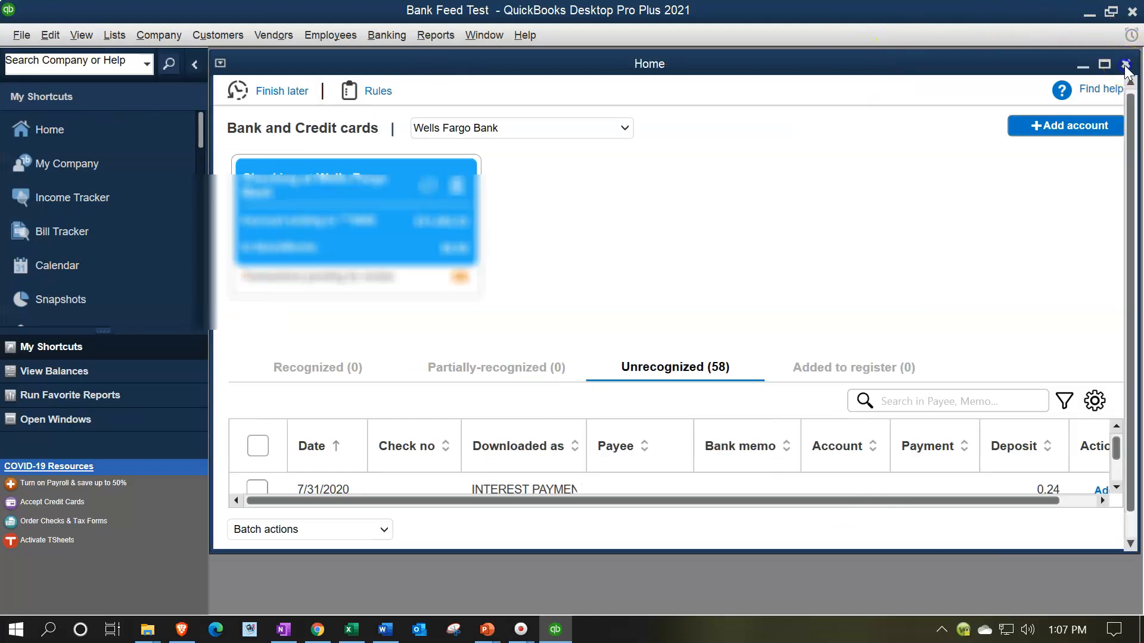
click(1126, 64)
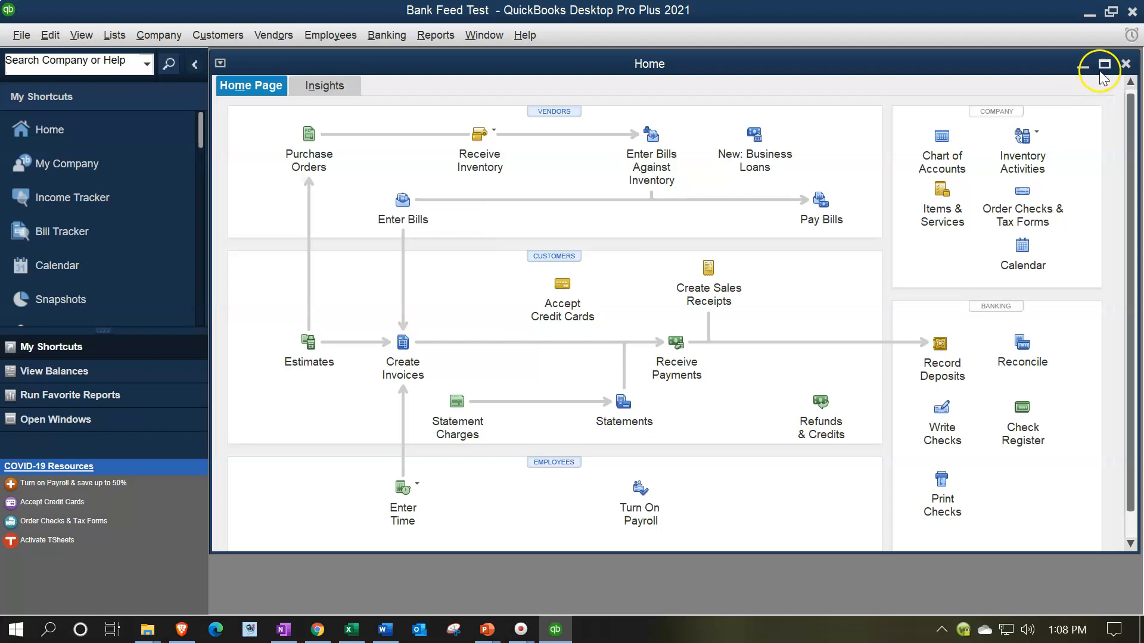
Maximize the Home page and show the Open Window List in the sidebar.
click(1103, 65)
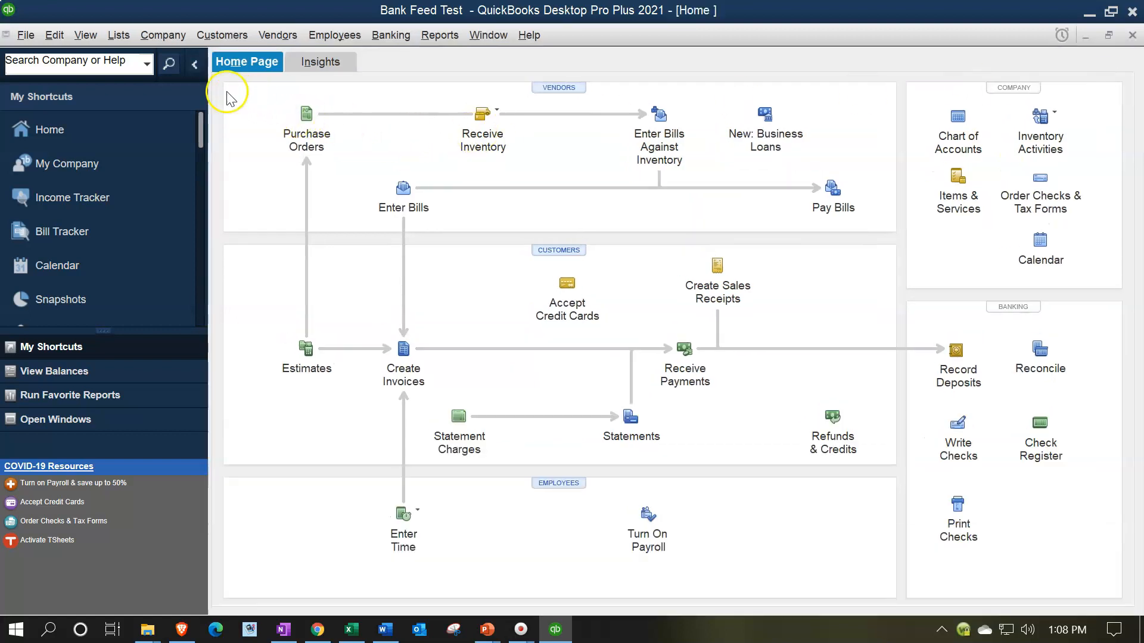
click(86, 35)
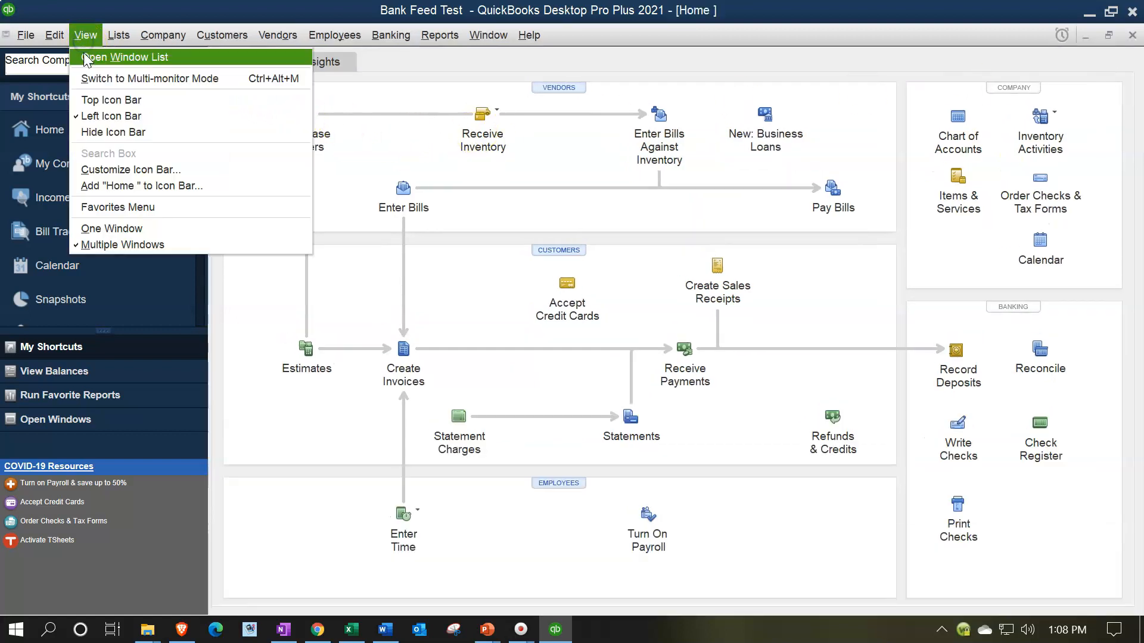
click(132, 57)
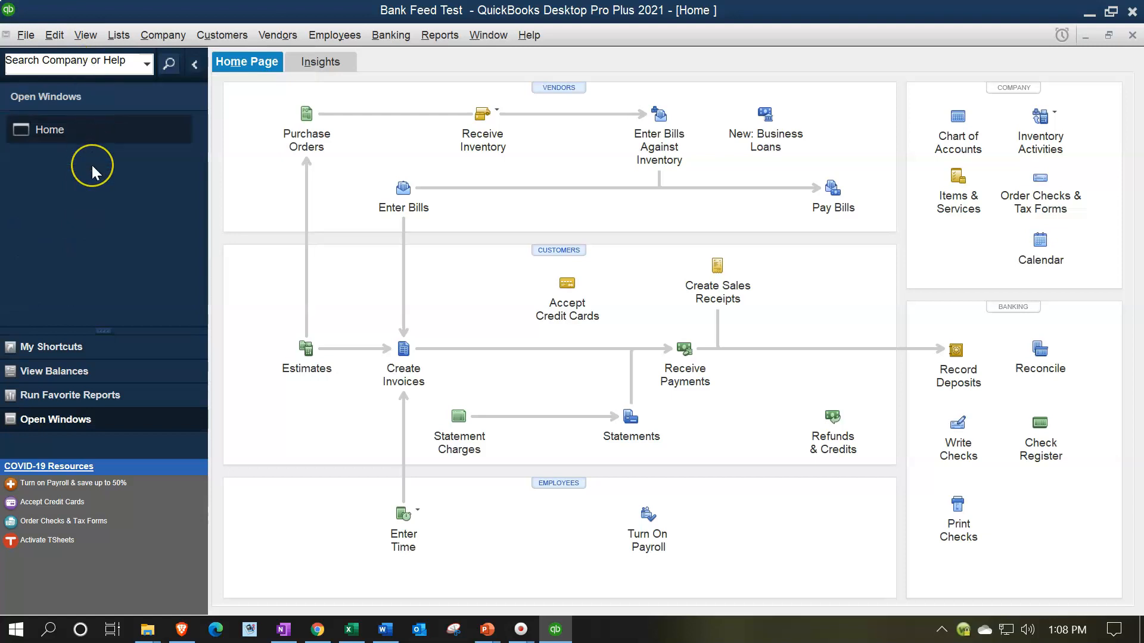
Launch the Bank Feeds Center from the Banking menu.
click(391, 34)
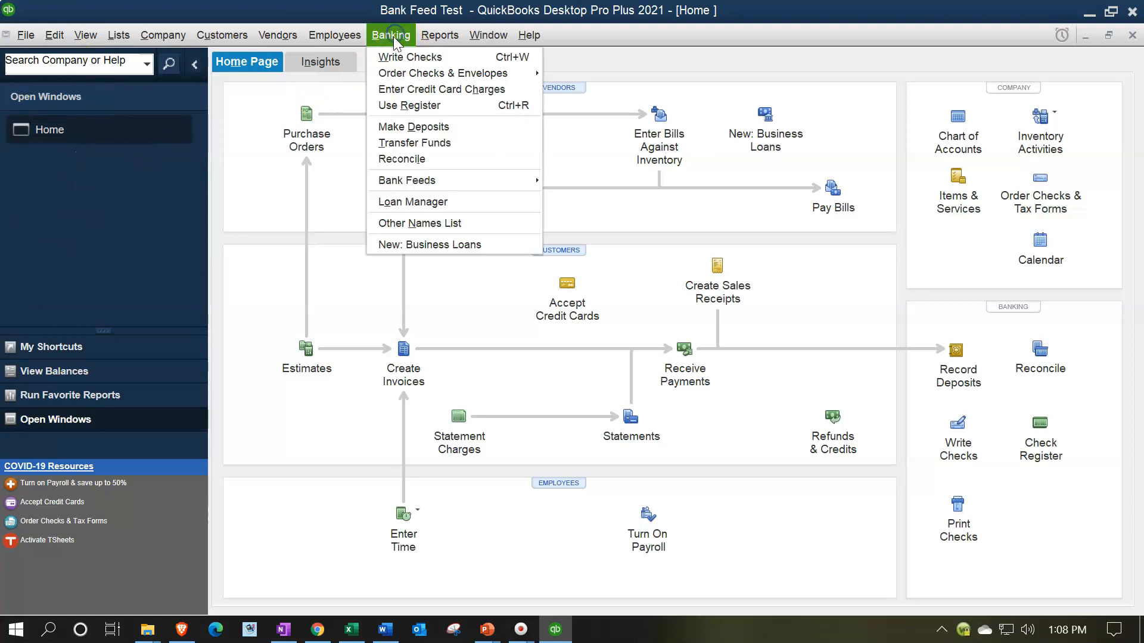
mouse_move(440, 72)
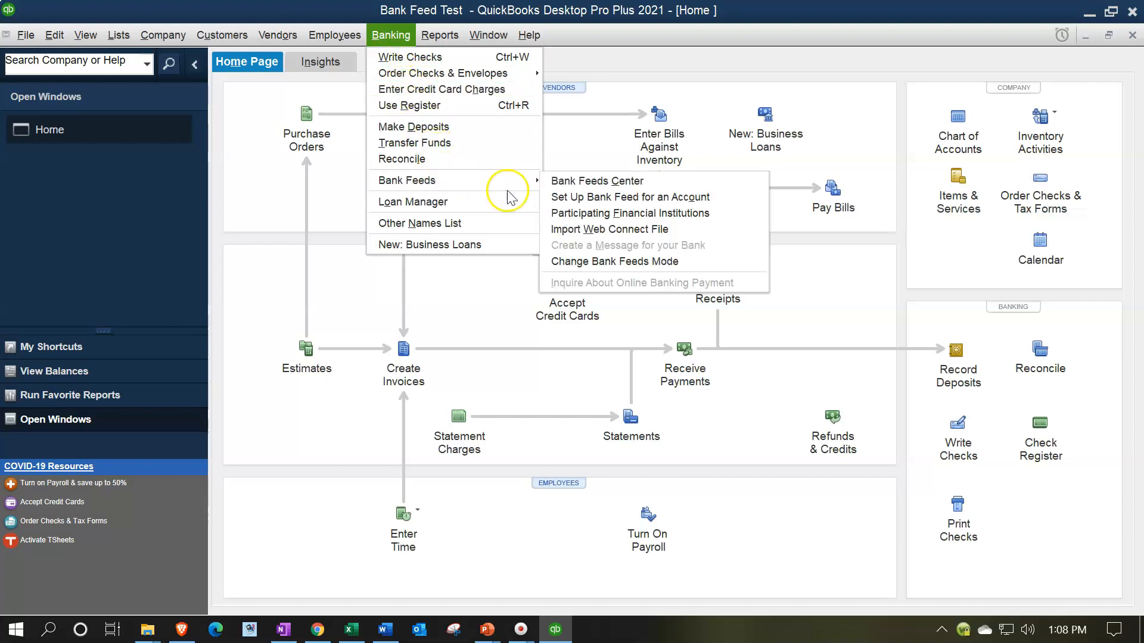
mouse_move(664, 186)
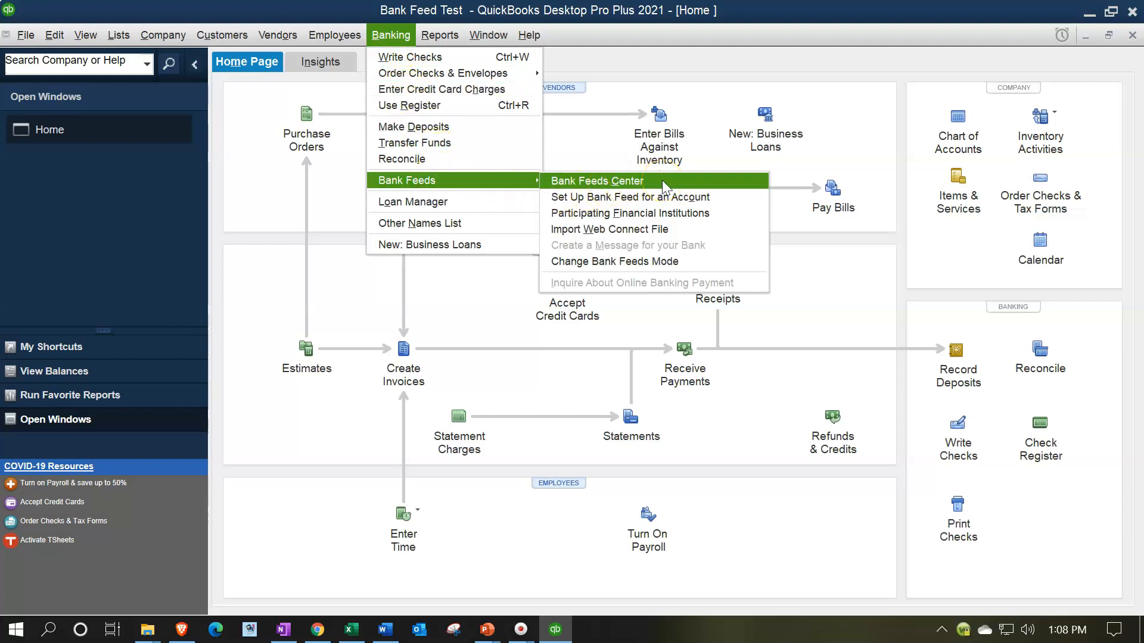
mouse_move(666, 196)
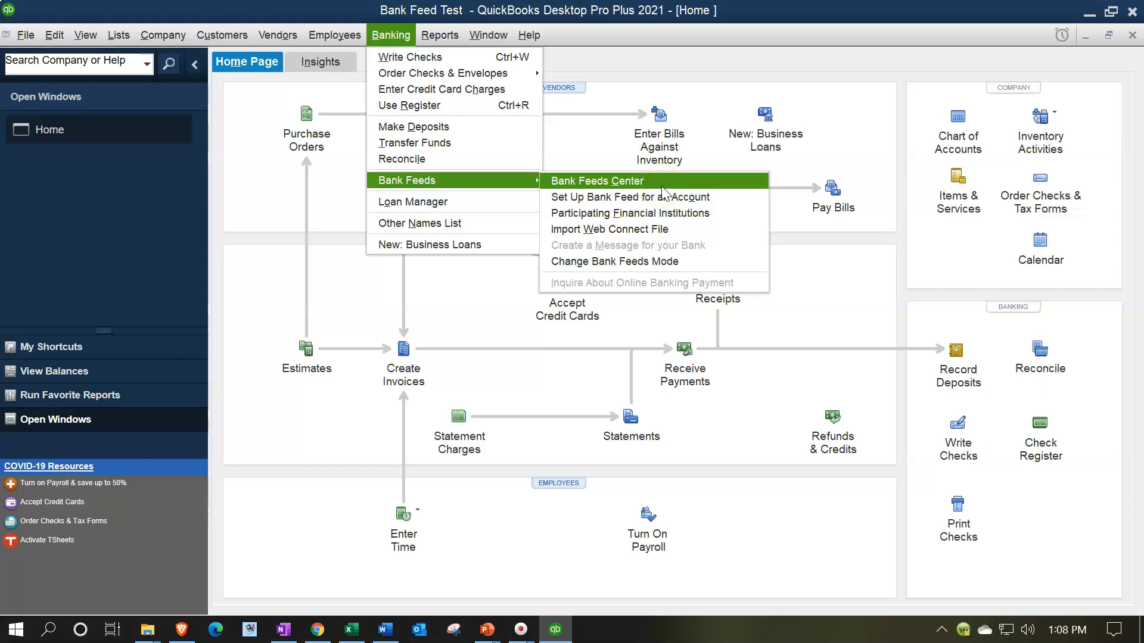
click(597, 179)
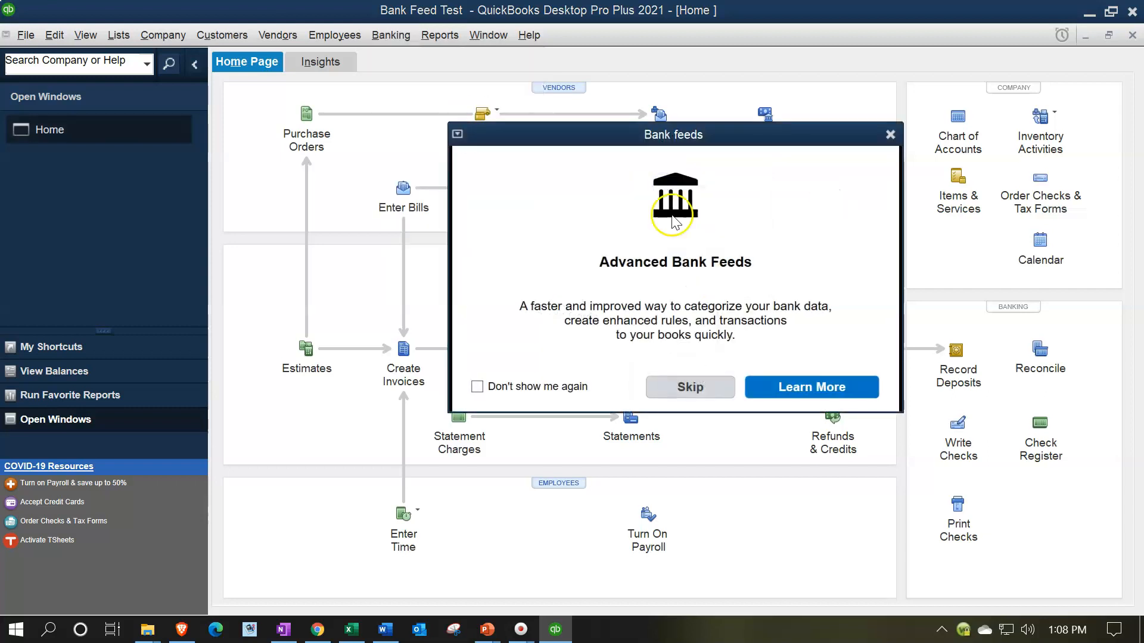
Dismiss the announcement and maximize Bank Feeds to show Wells Fargo's 58 unrecognized transactions.
click(689, 386)
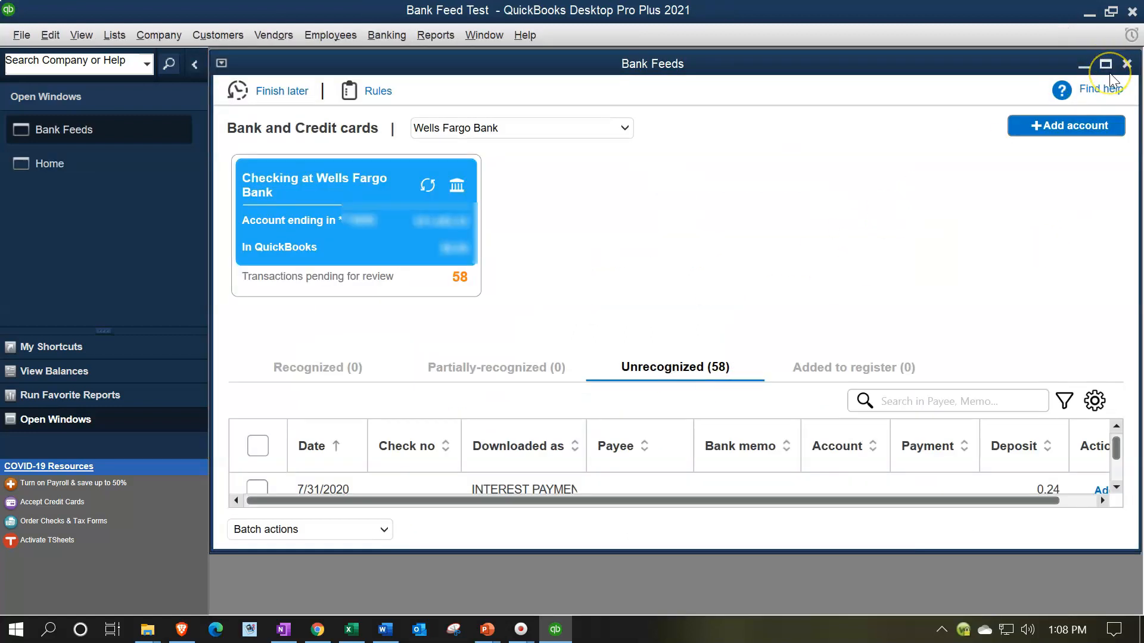
click(1105, 63)
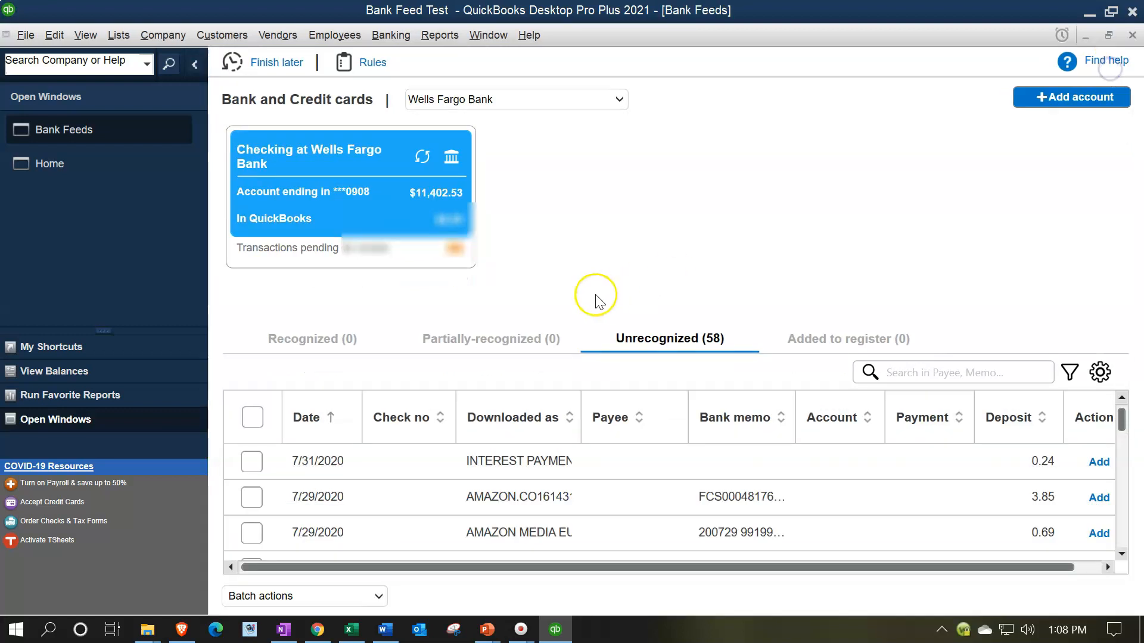
mouse_move(543, 261)
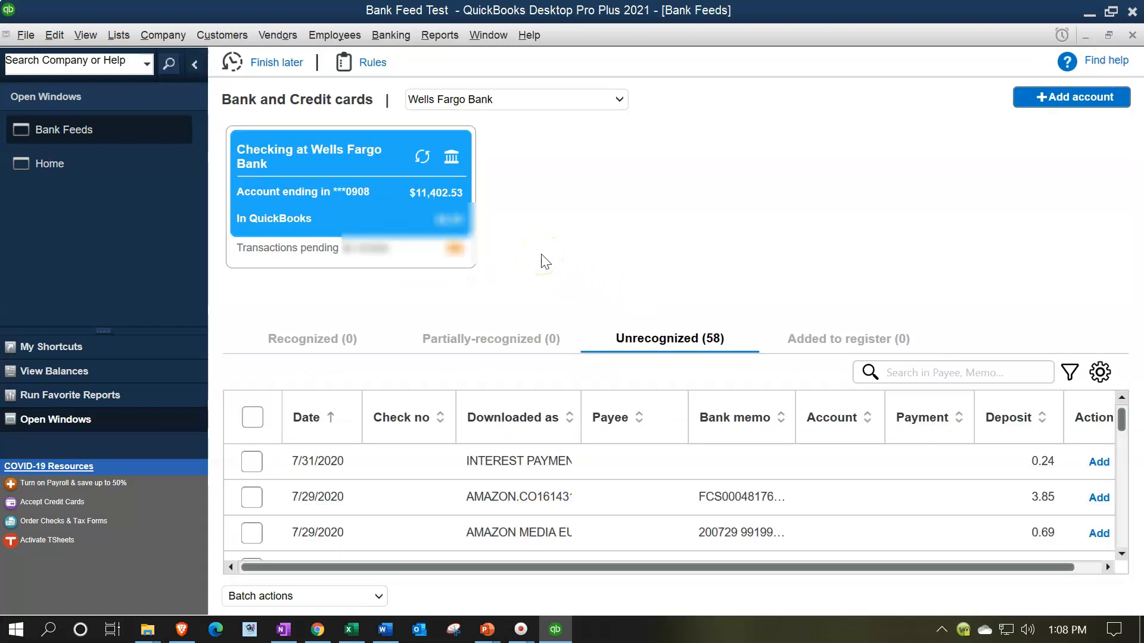
mouse_move(749, 204)
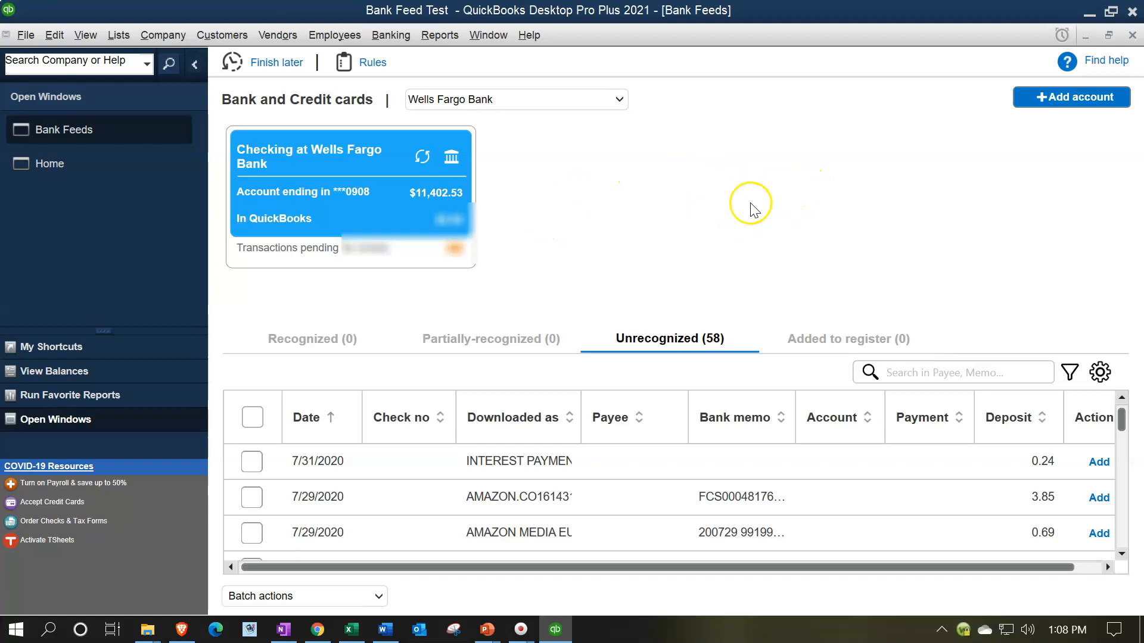
mouse_move(753, 211)
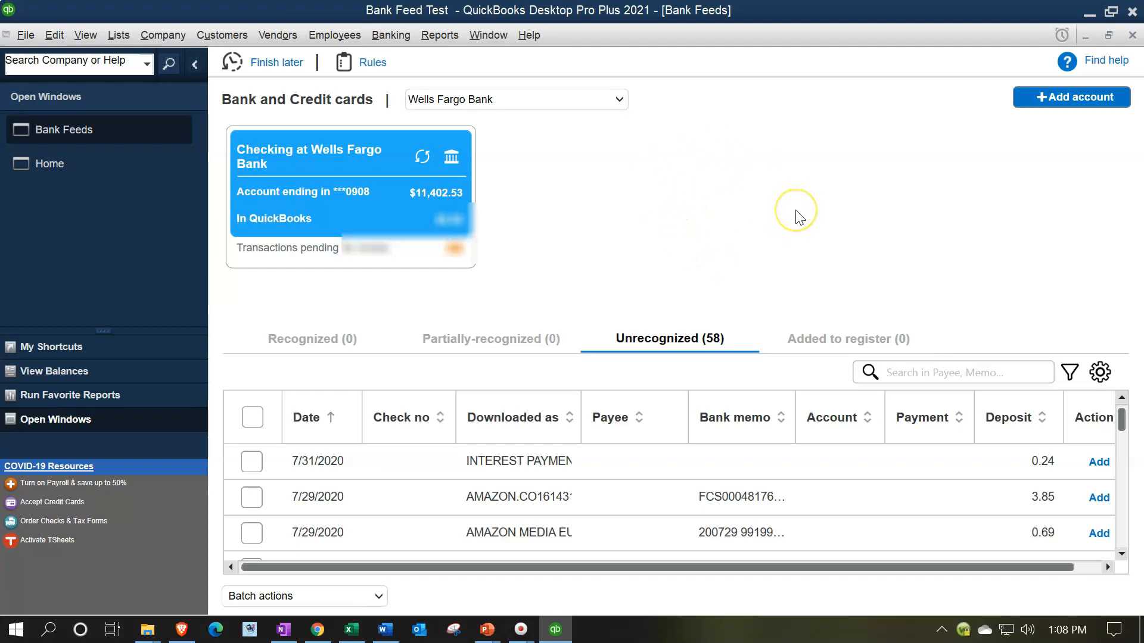
mouse_move(786, 234)
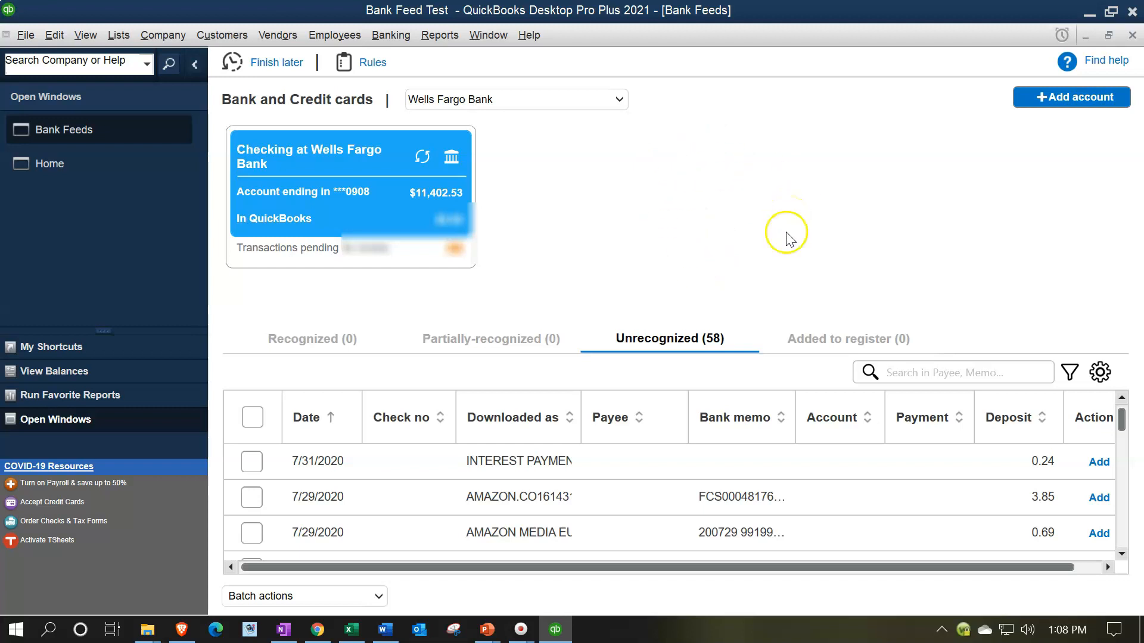
scroll(down, 3)
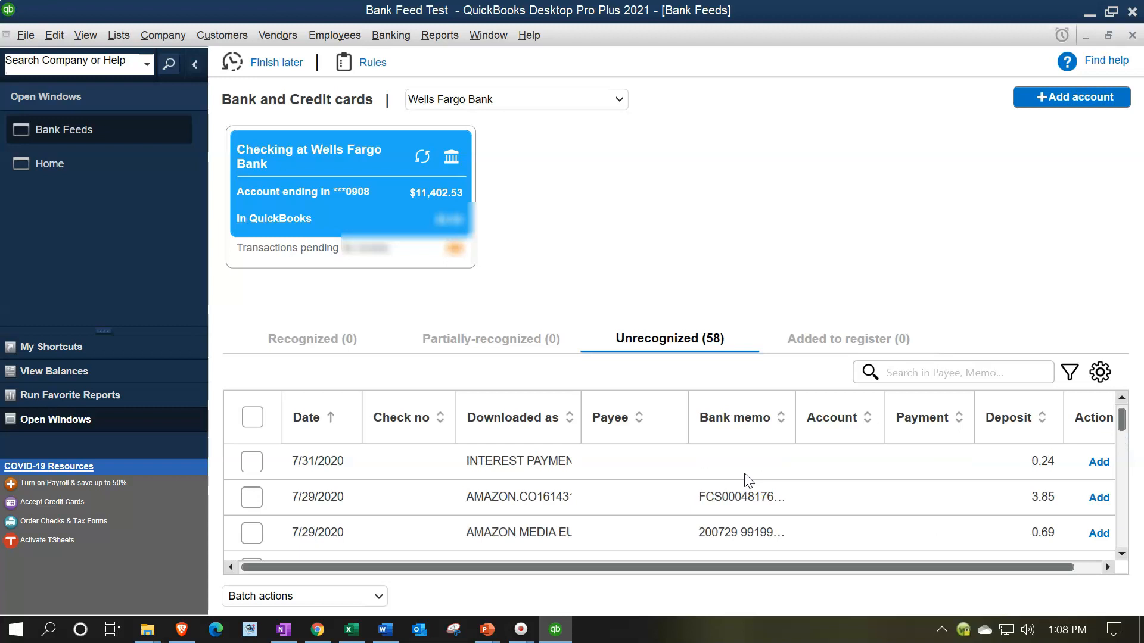
mouse_move(596, 525)
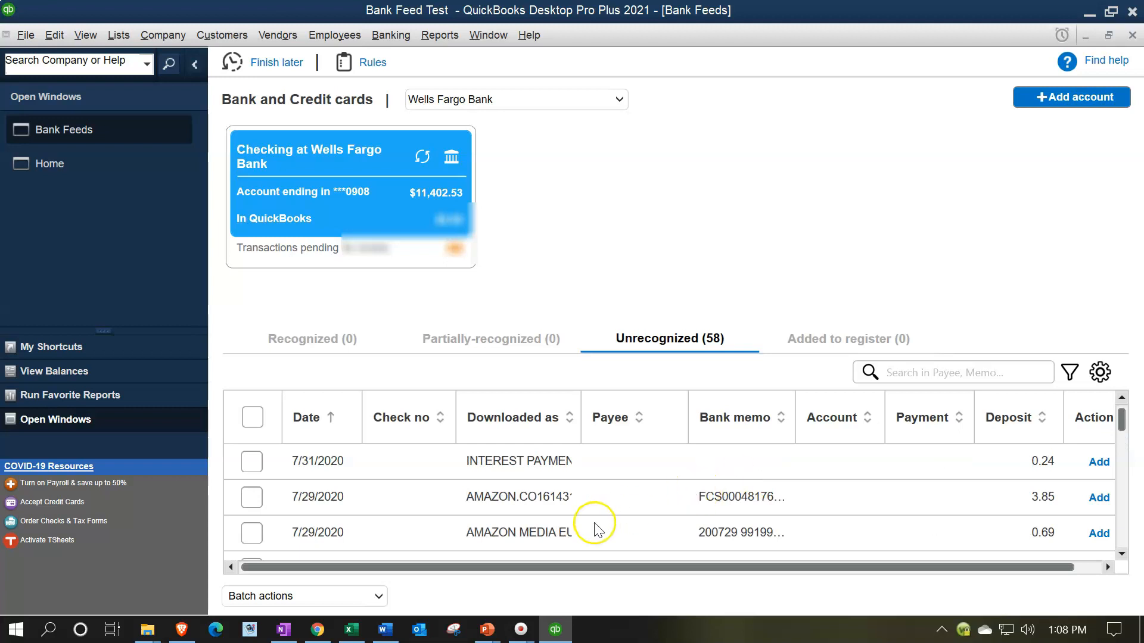
mouse_move(181, 617)
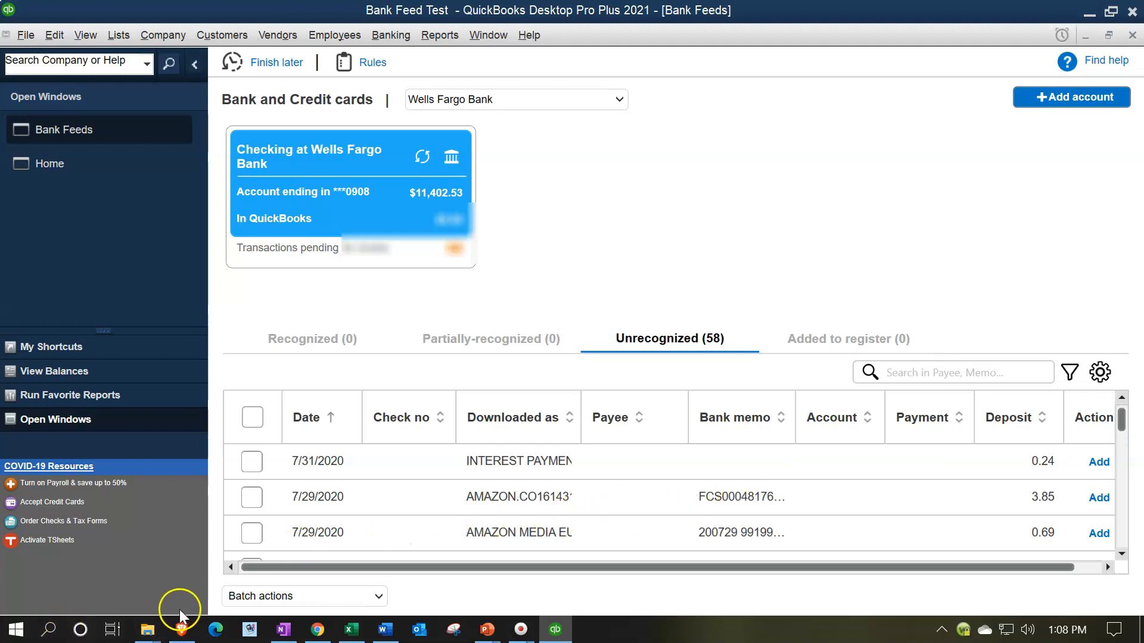
mouse_move(50, 629)
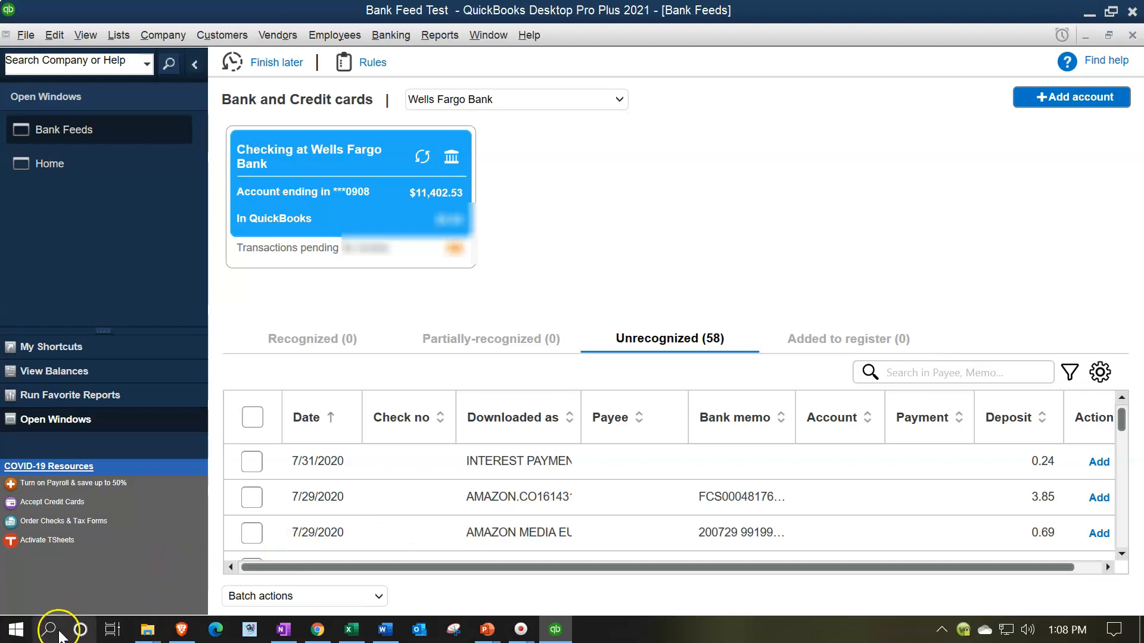
Find Display in Windows Settings and choose a smaller Scale and layout value.
click(49, 629)
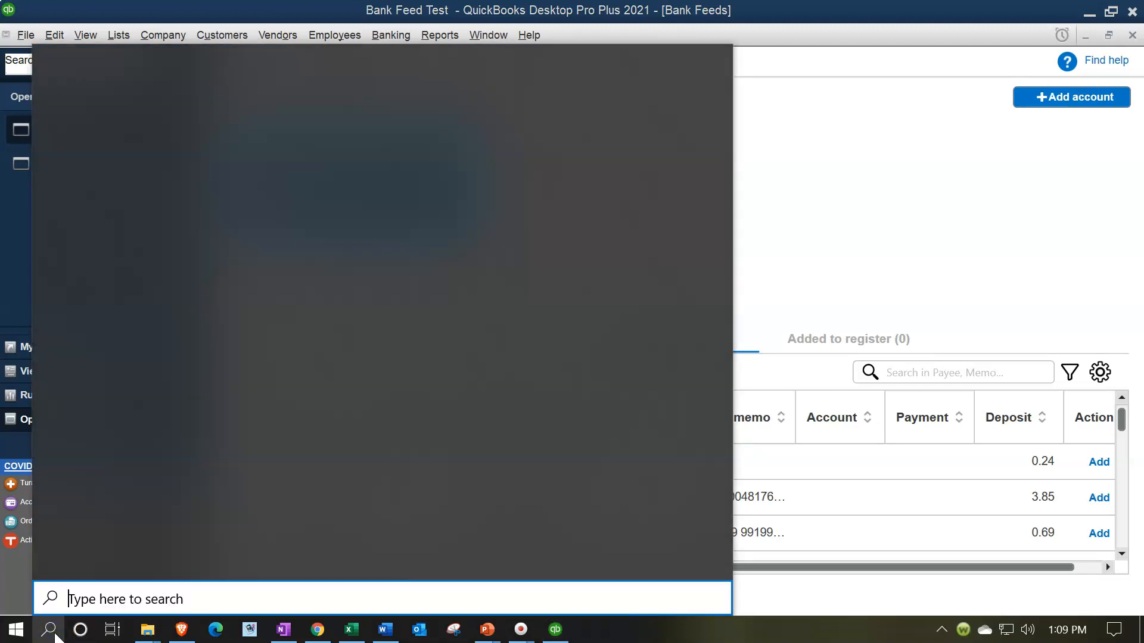
click(50, 629)
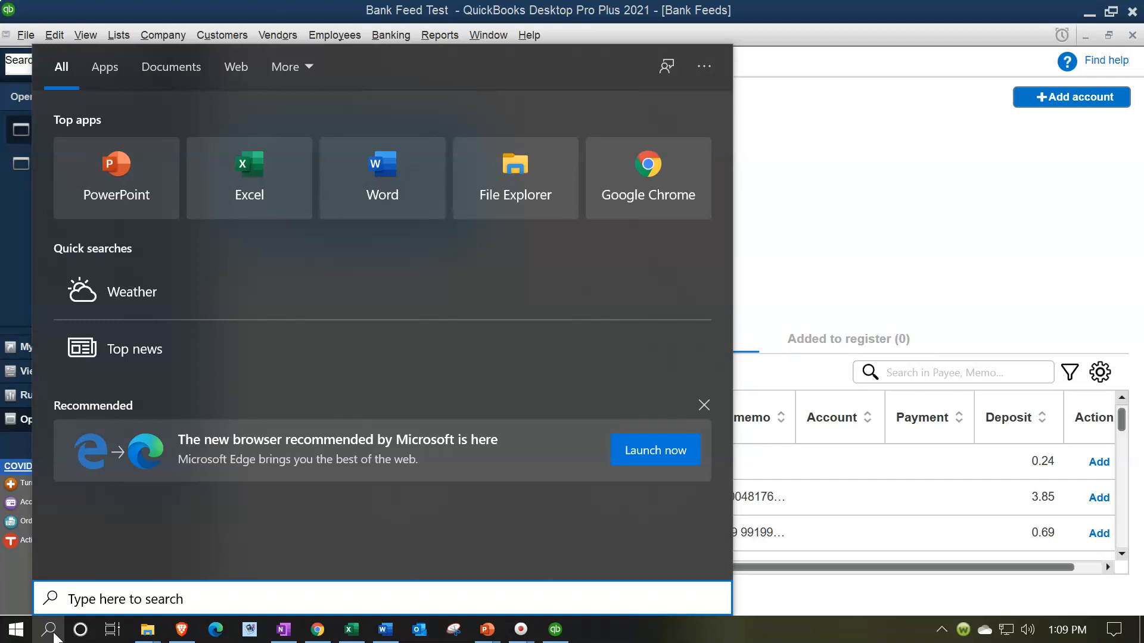
text(d)
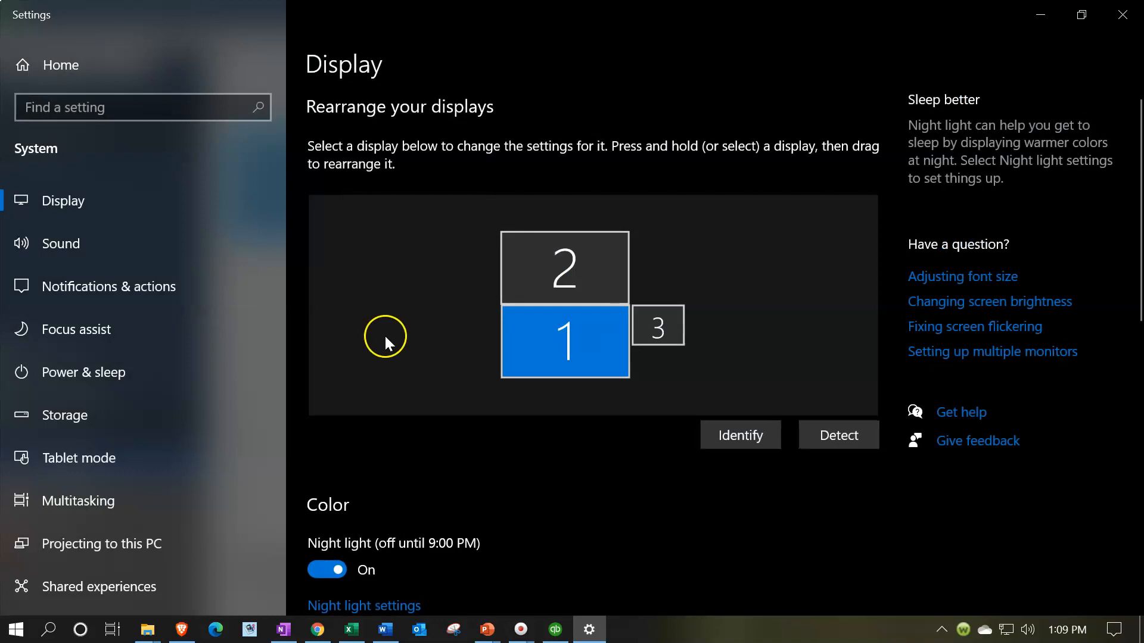
scroll(down, 3)
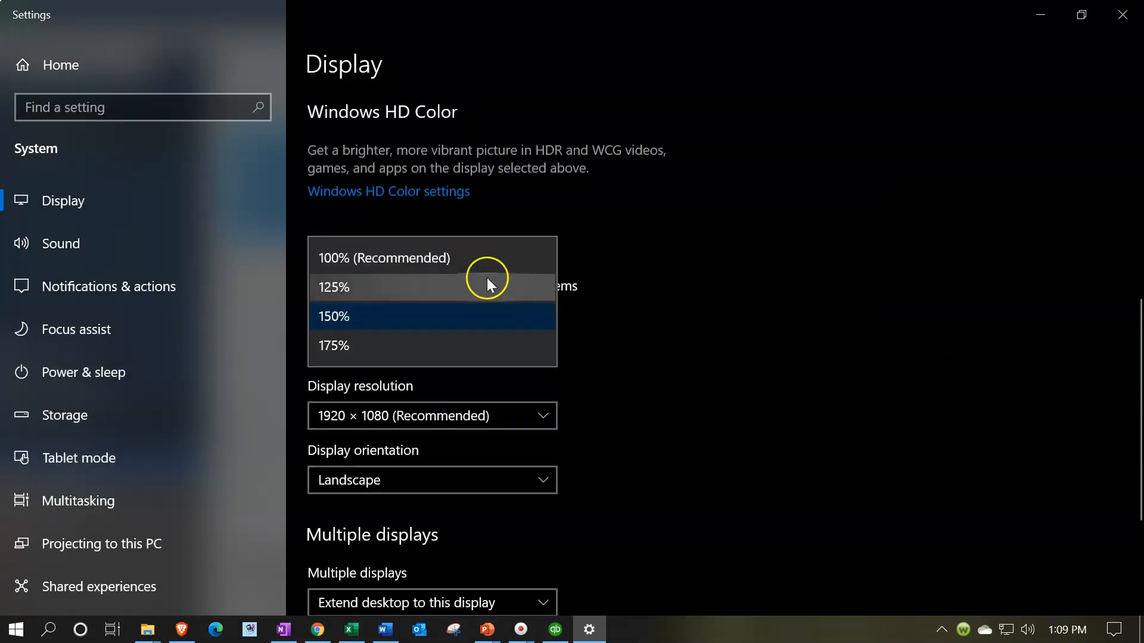
mouse_move(658, 346)
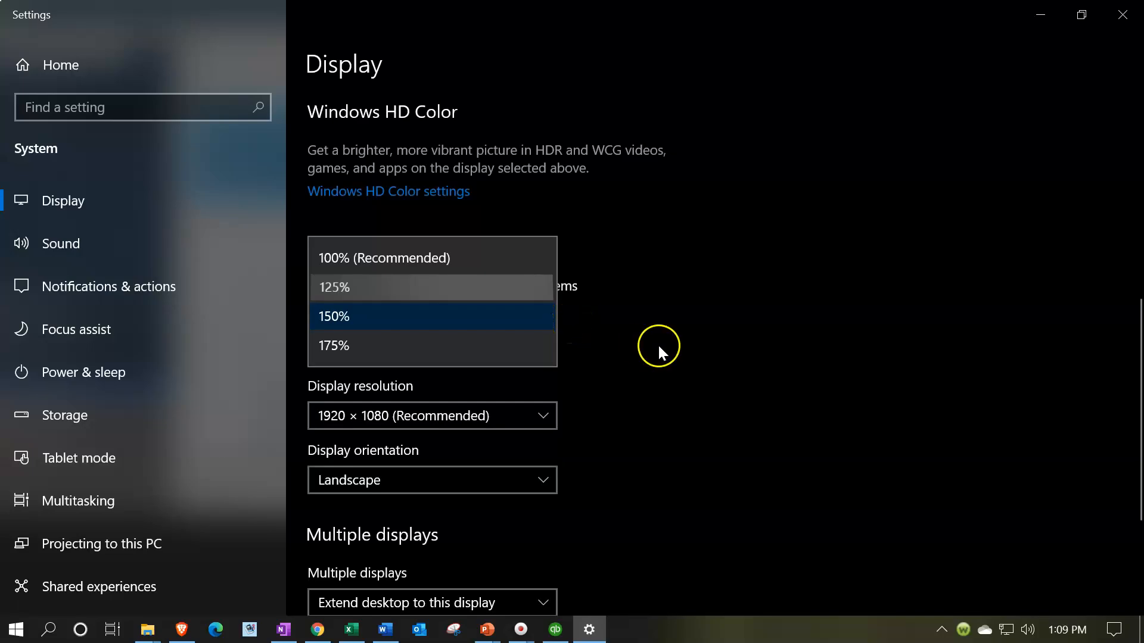
click(334, 287)
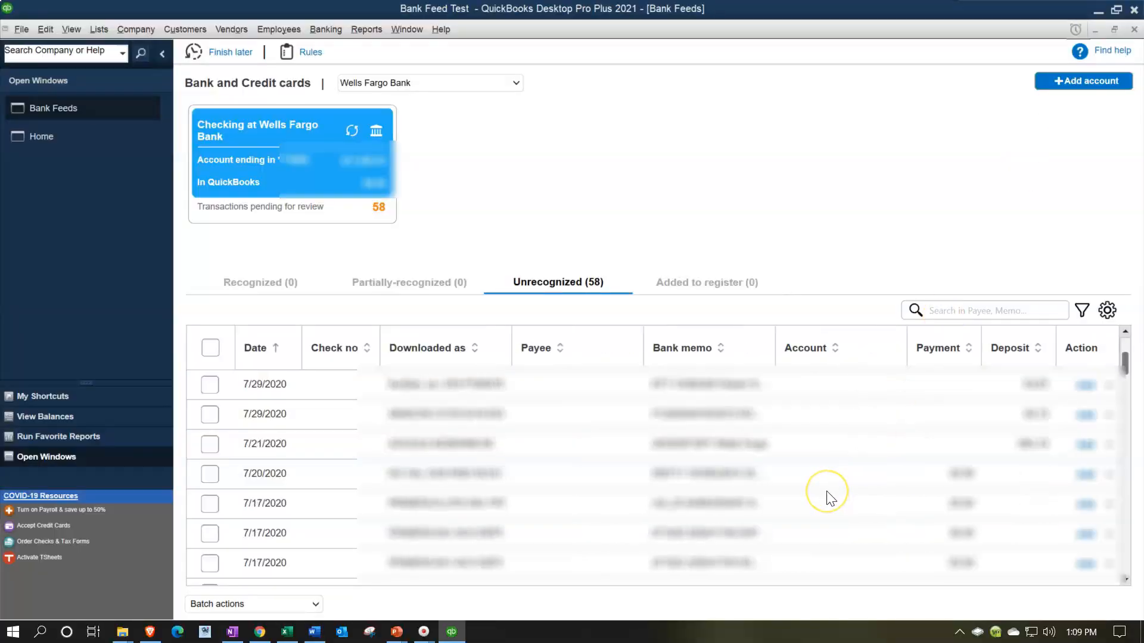
scroll(down, 3)
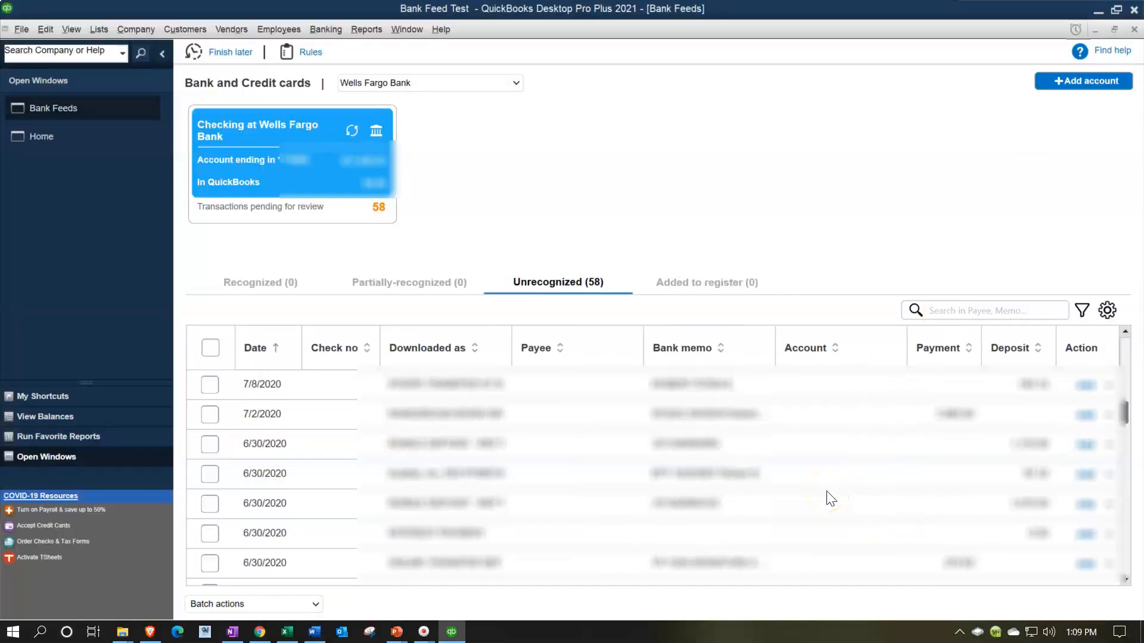
scroll(down, 3)
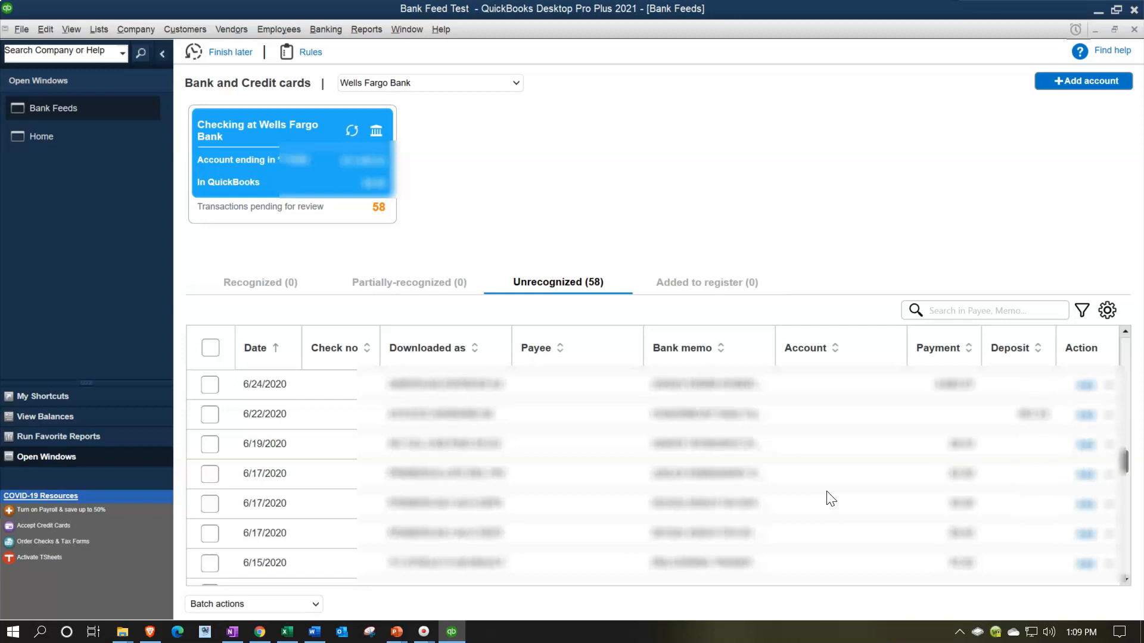
scroll(down, 3)
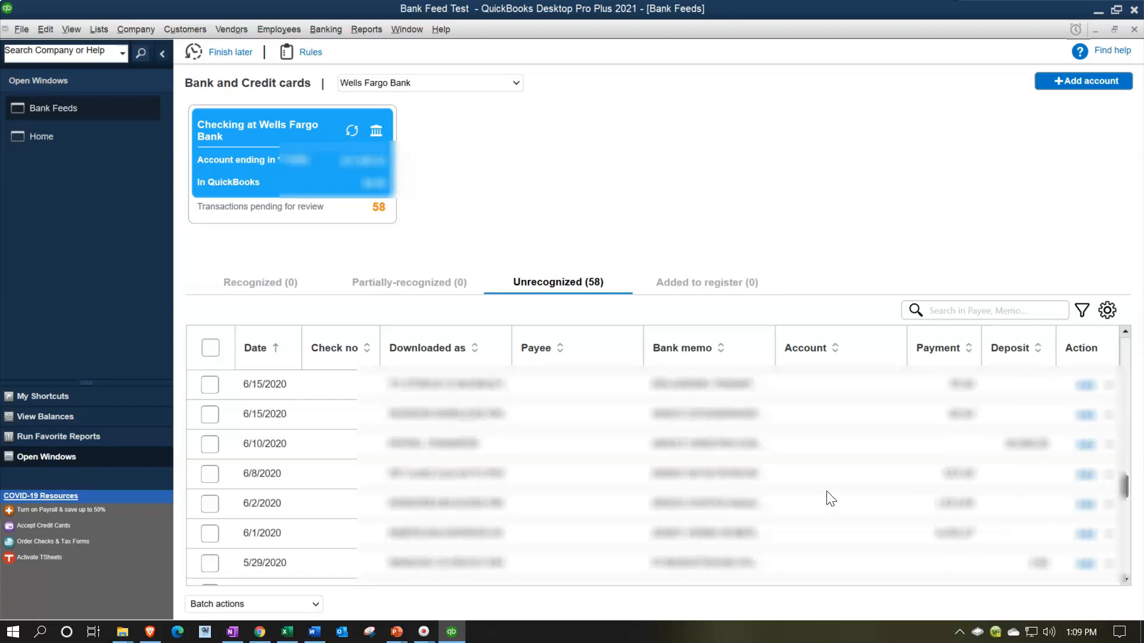
scroll(down, 3)
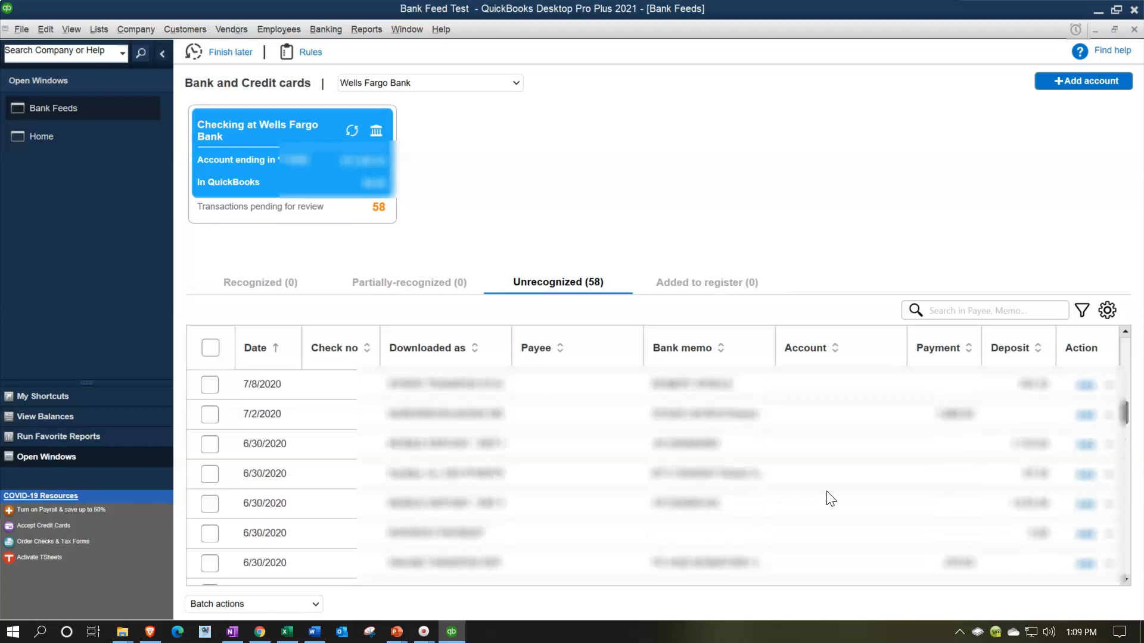
mouse_move(764, 182)
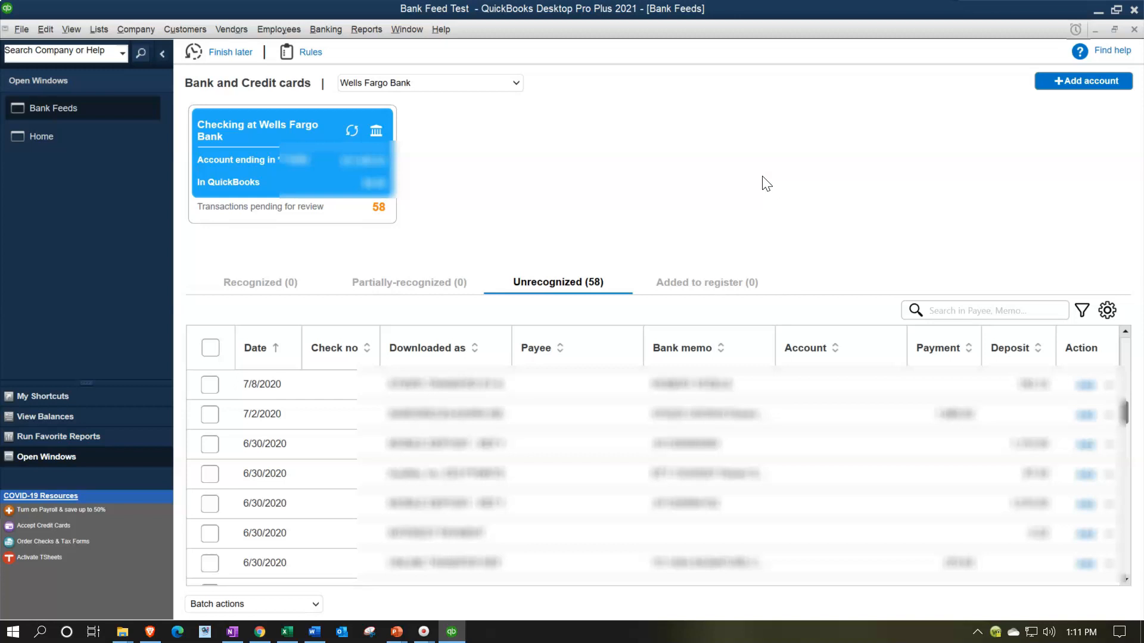
mouse_move(373, 69)
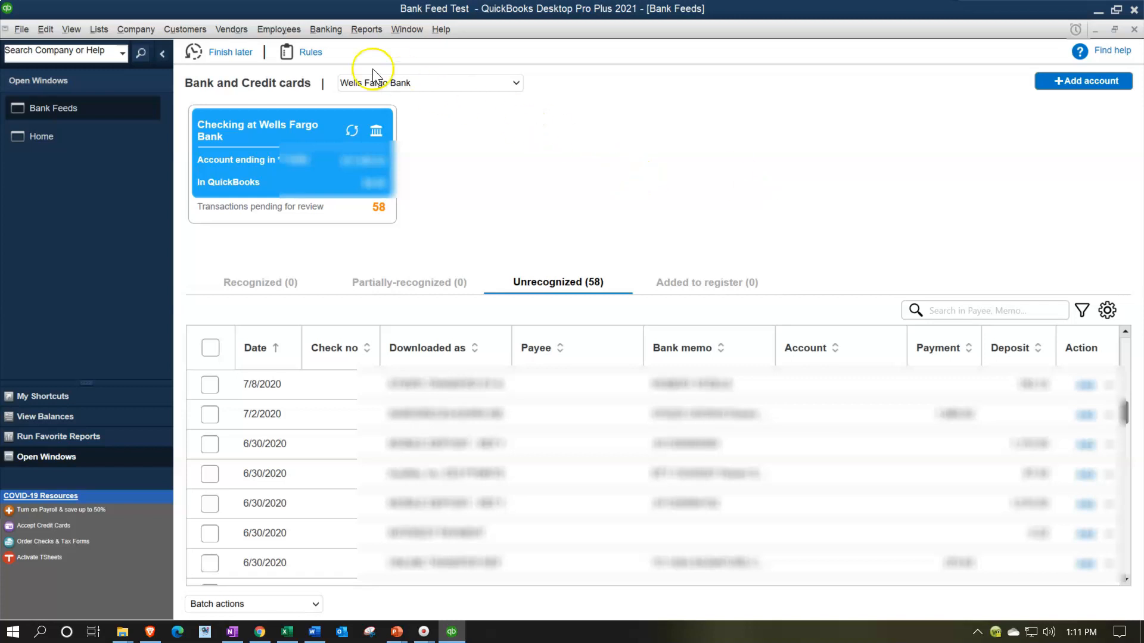
Browse Reports > Company & Financial toward the Profit & Loss Standard report.
click(366, 28)
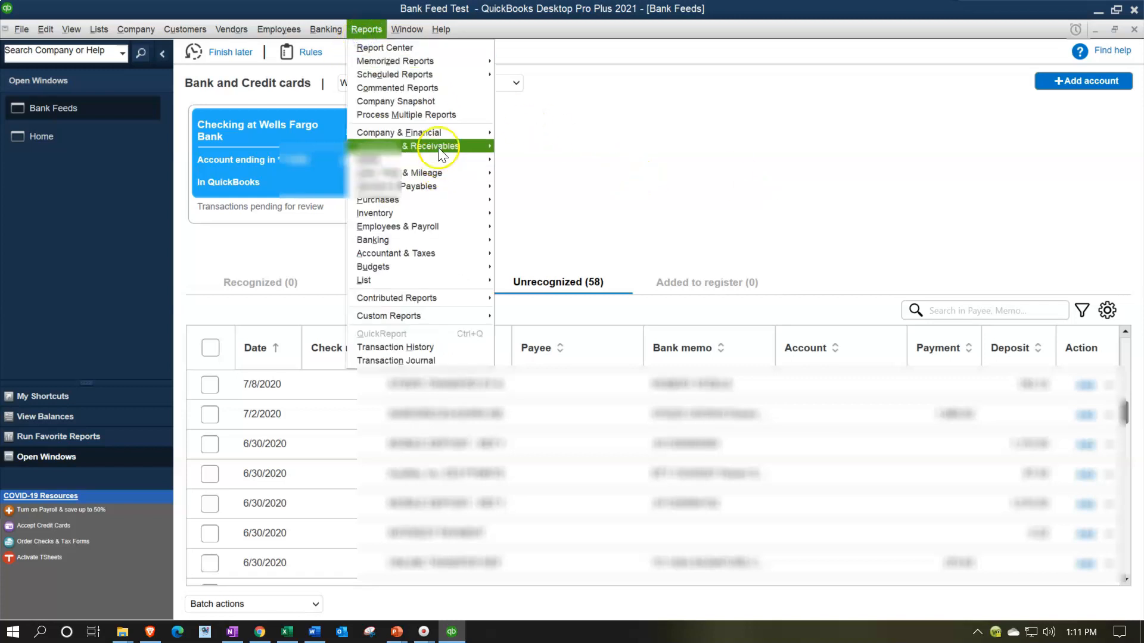
click(529, 136)
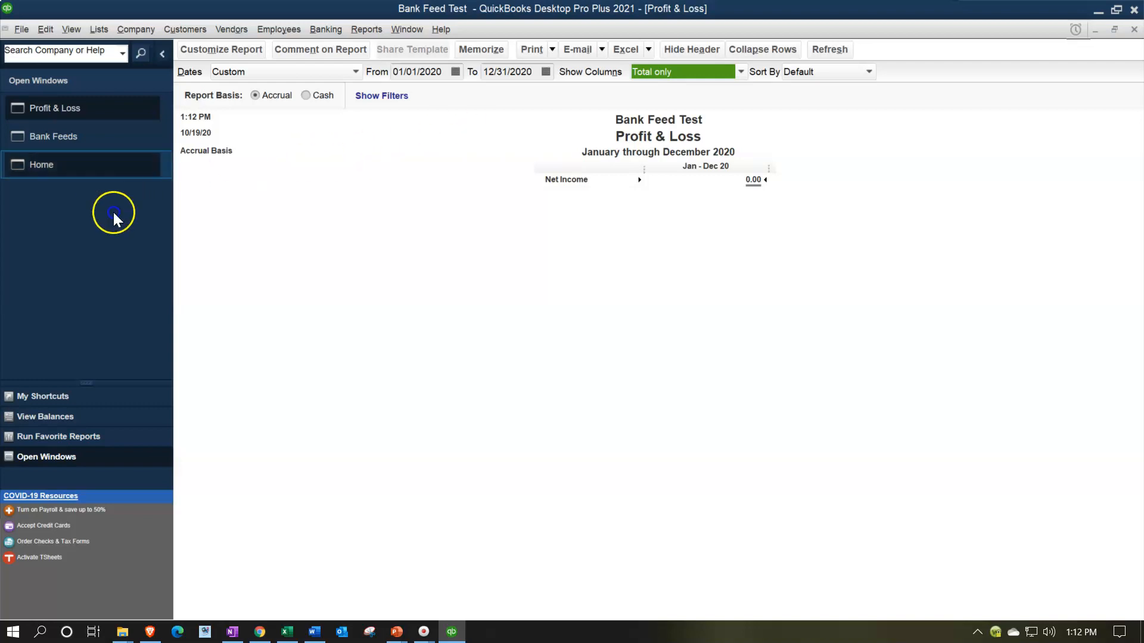
Bring the Home page to the front from the Open Windows list.
click(42, 164)
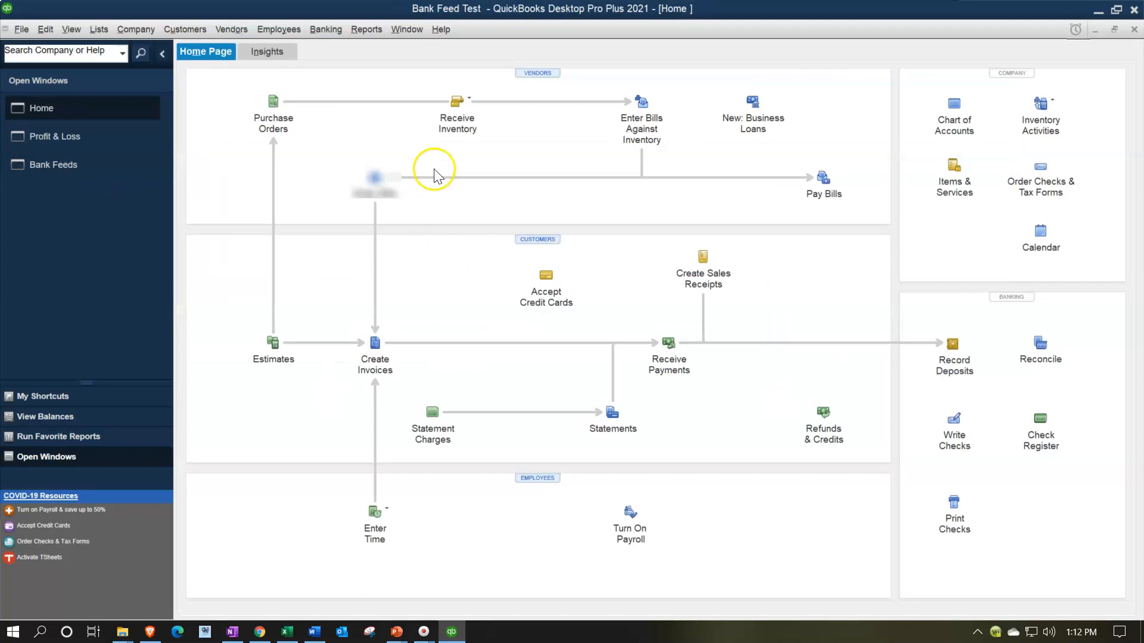
mouse_move(405, 199)
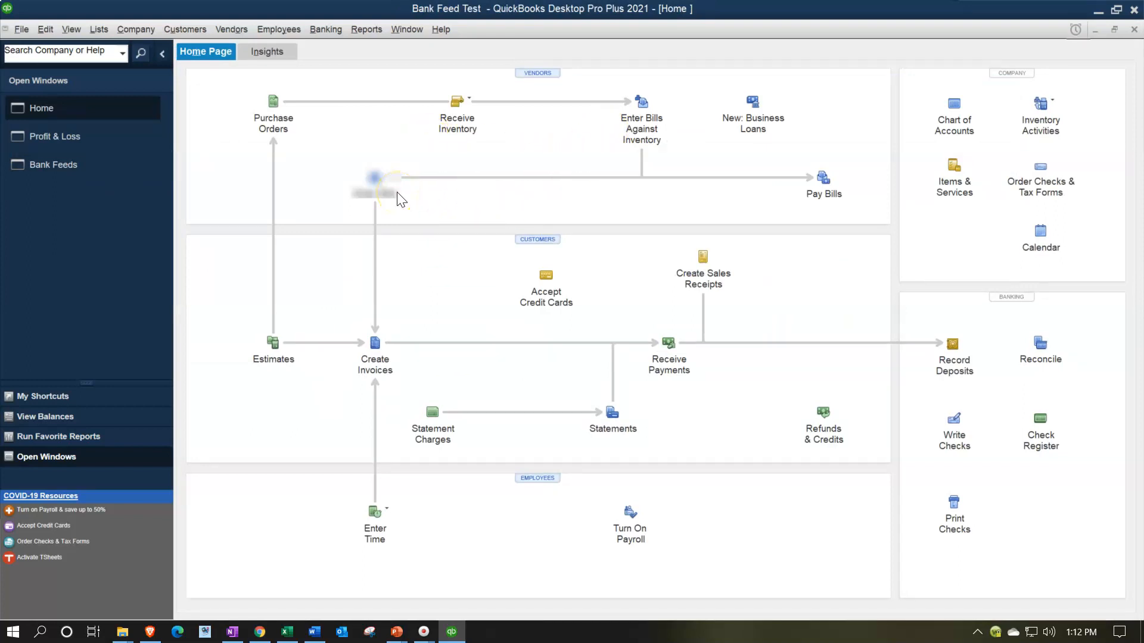
mouse_move(899, 405)
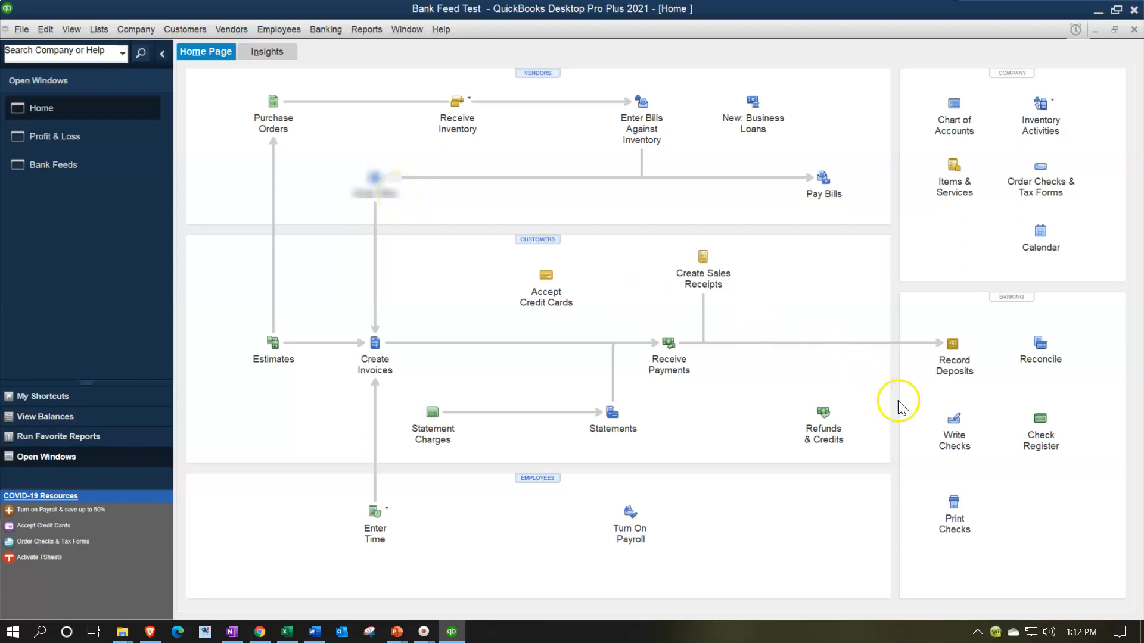
mouse_move(954, 456)
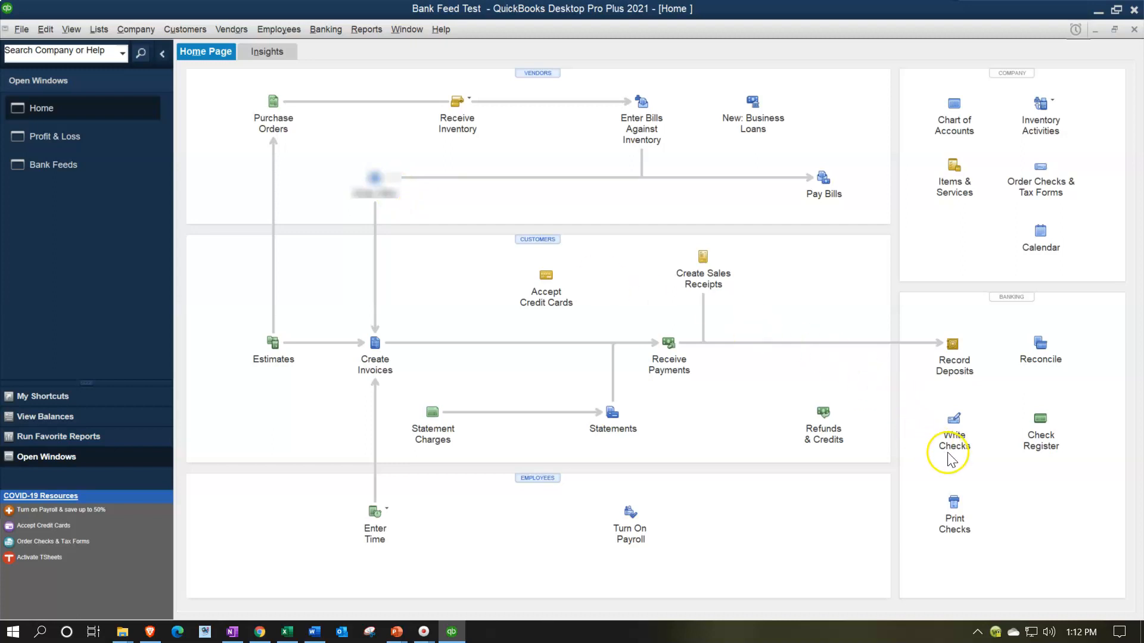